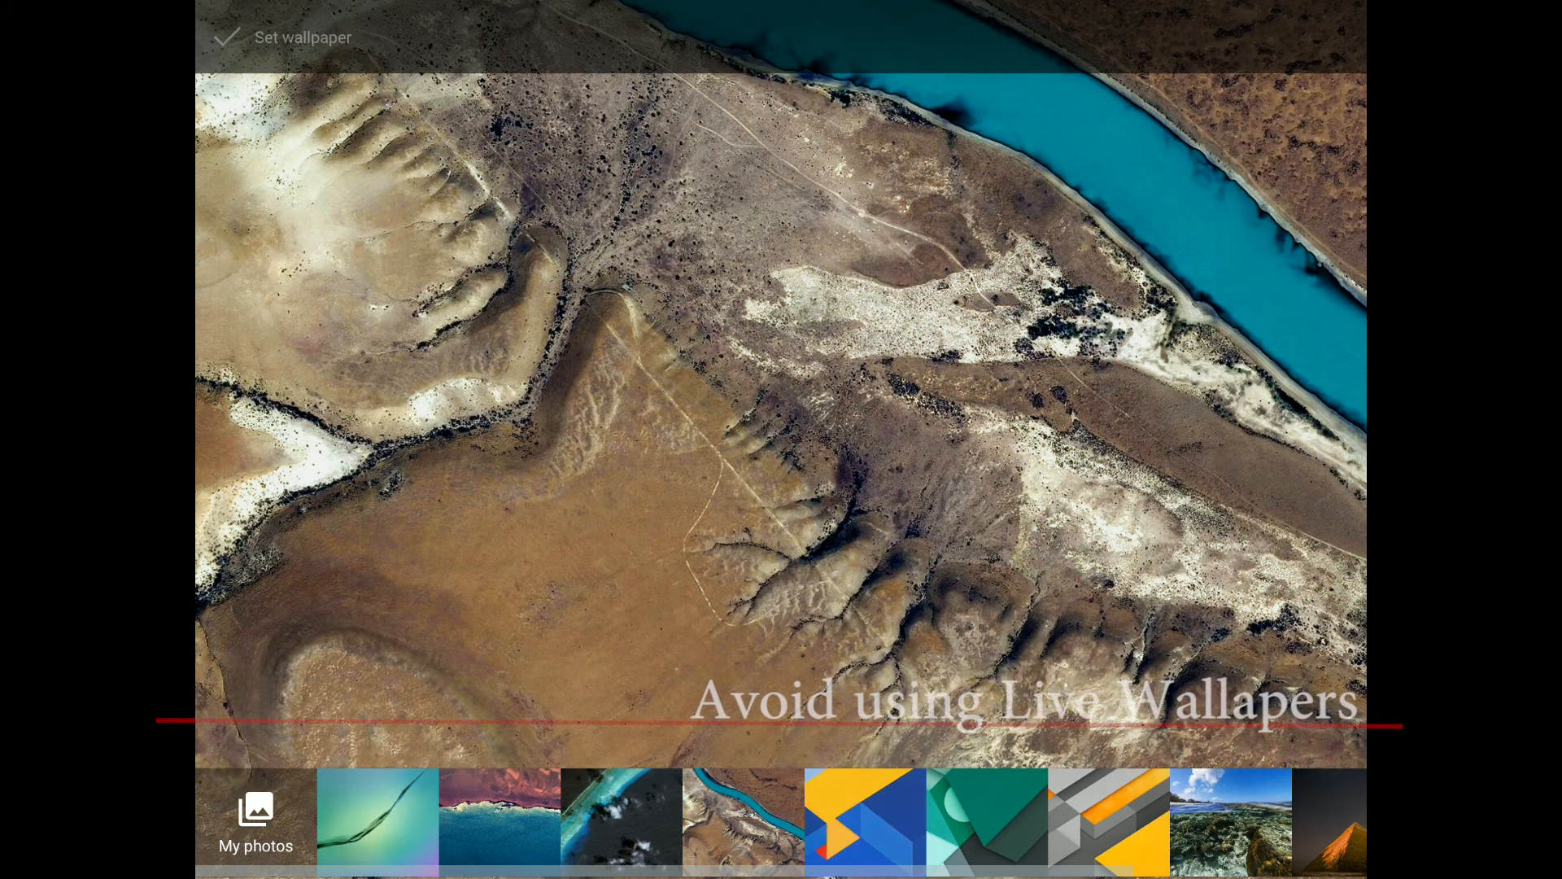
Apply the static aerial coastline photo as the home screen wallpaper
left_click(499, 821)
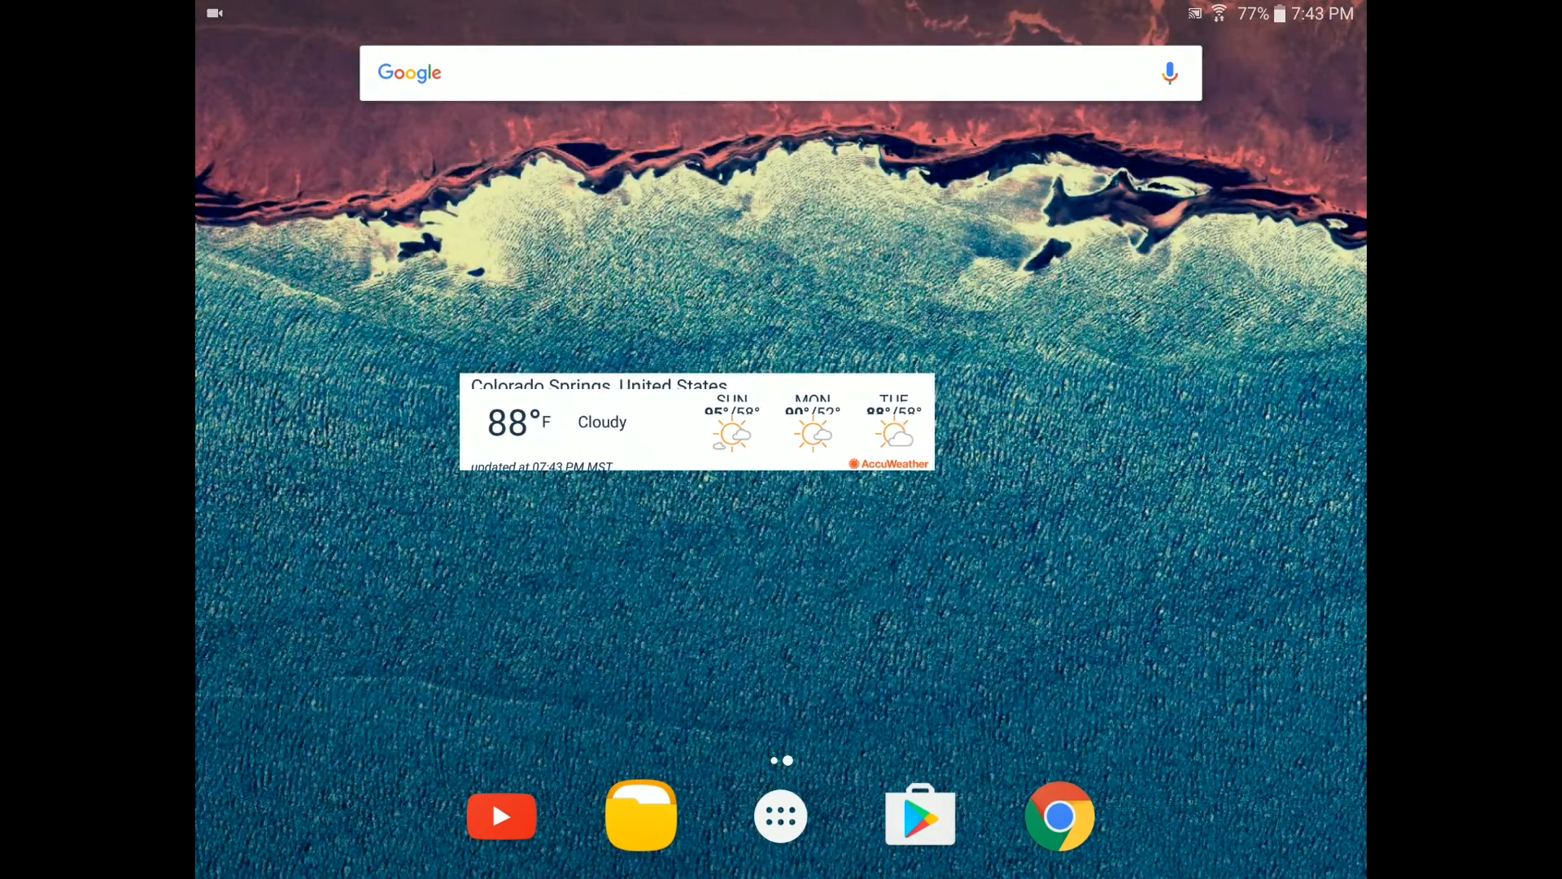
Drag the AccuWeather weather widget off the home screen to remove it
left_click_drag(698, 422, 524, 559)
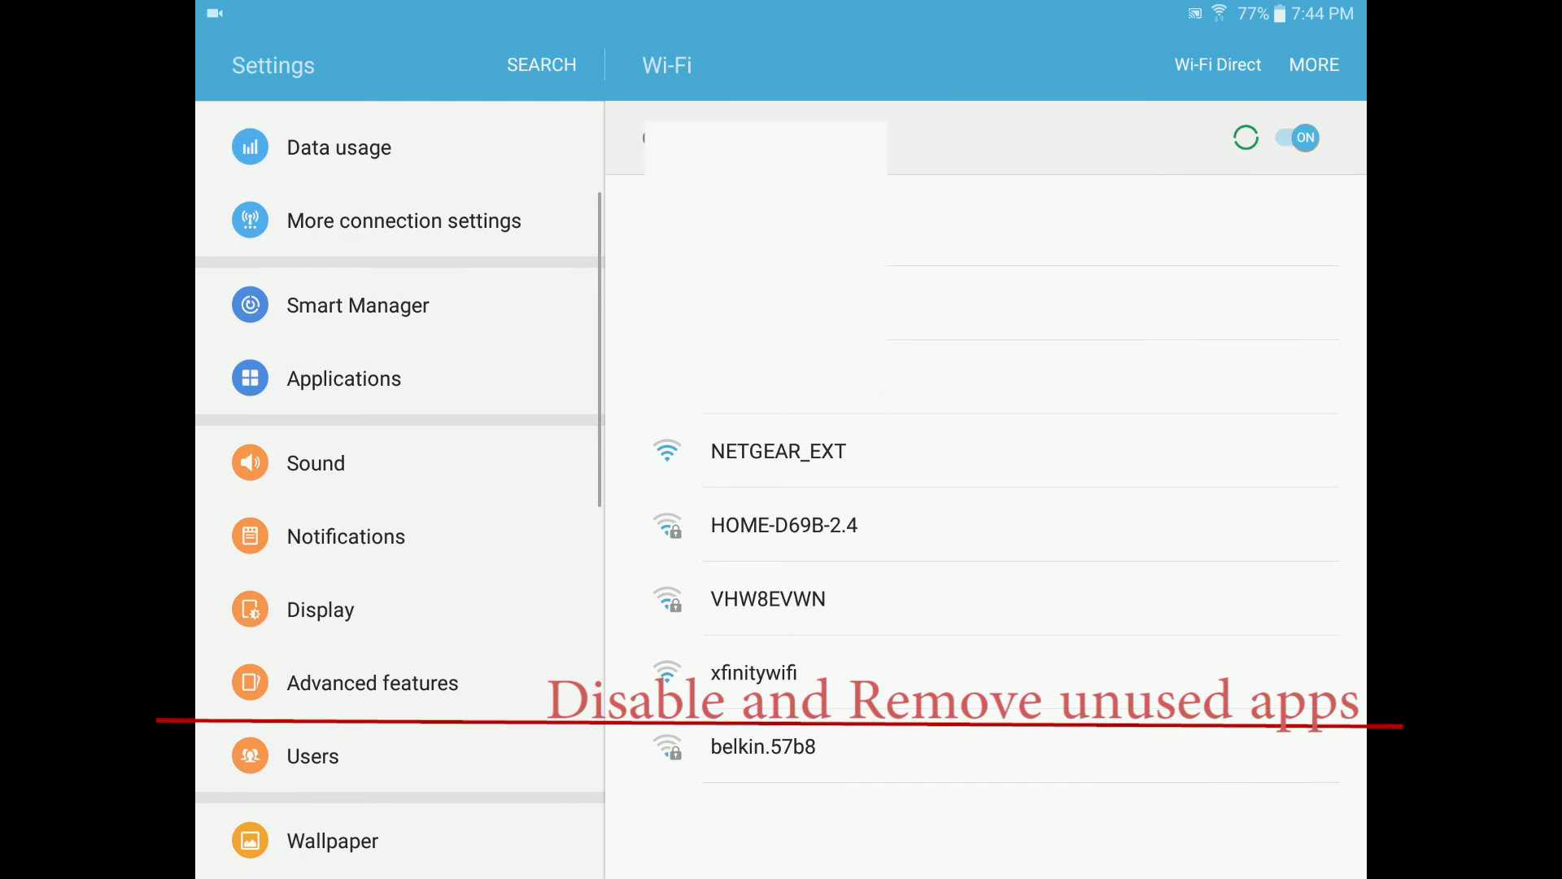
View CNN for Samsung in Application manager, then return to the full app list
left_click(343, 377)
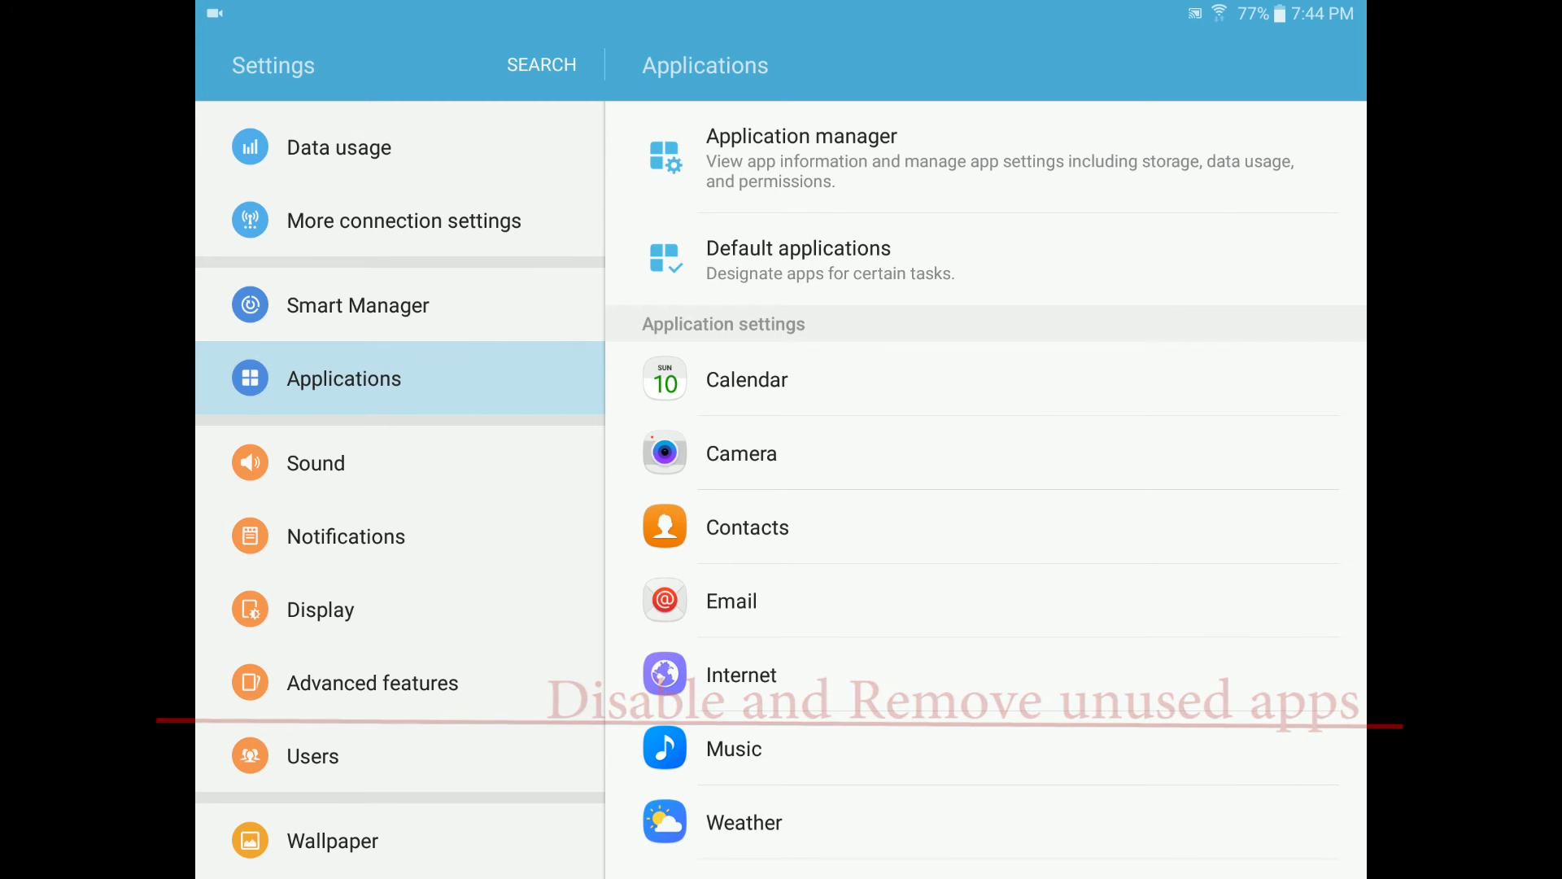
left_click(801, 159)
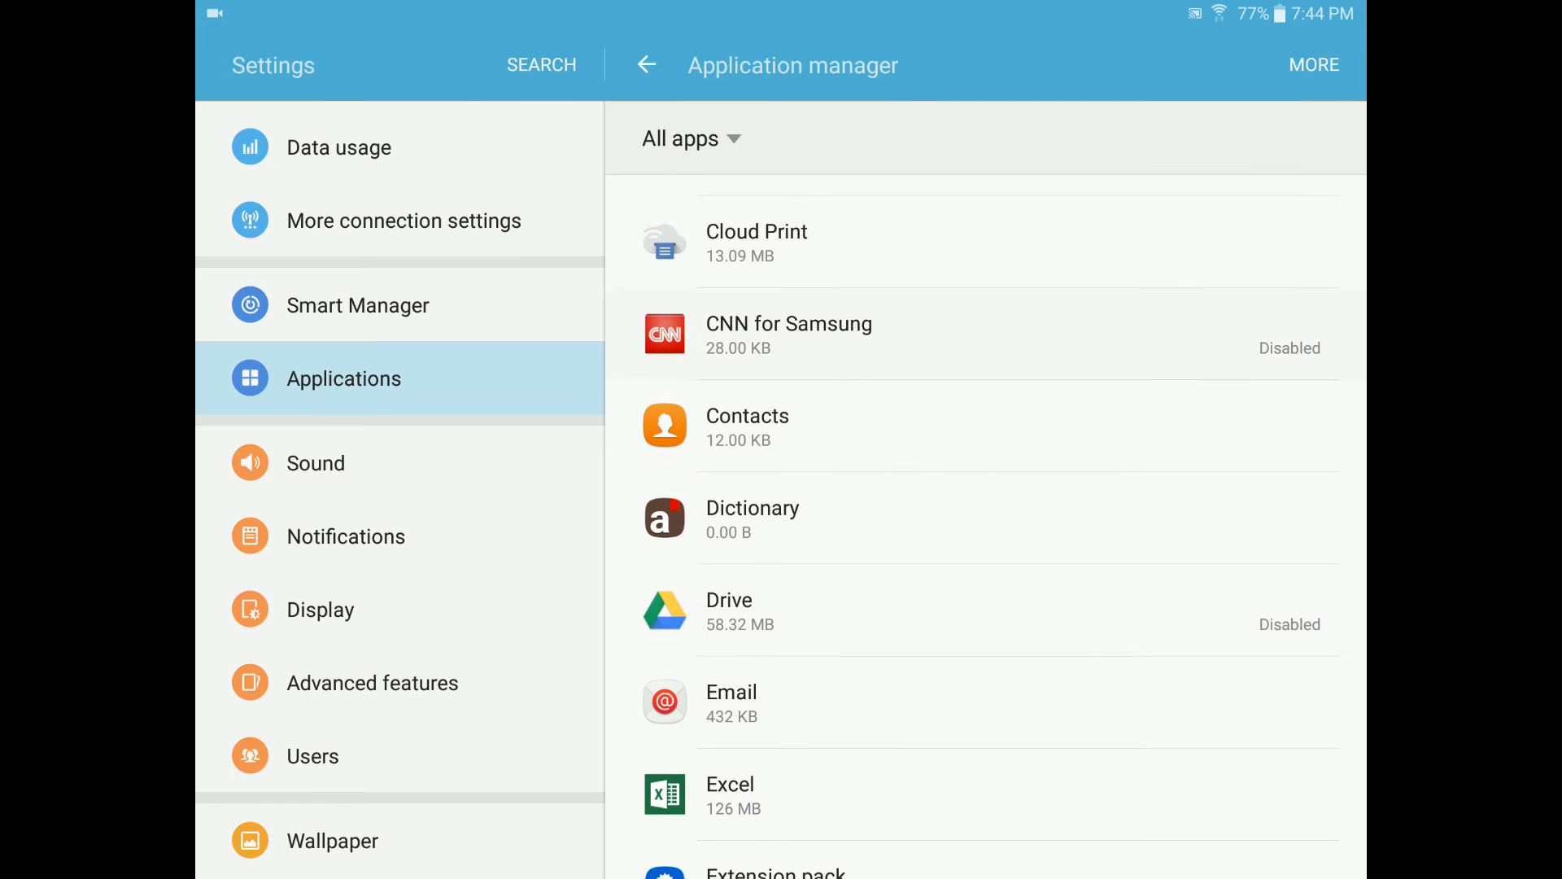
left_click(790, 334)
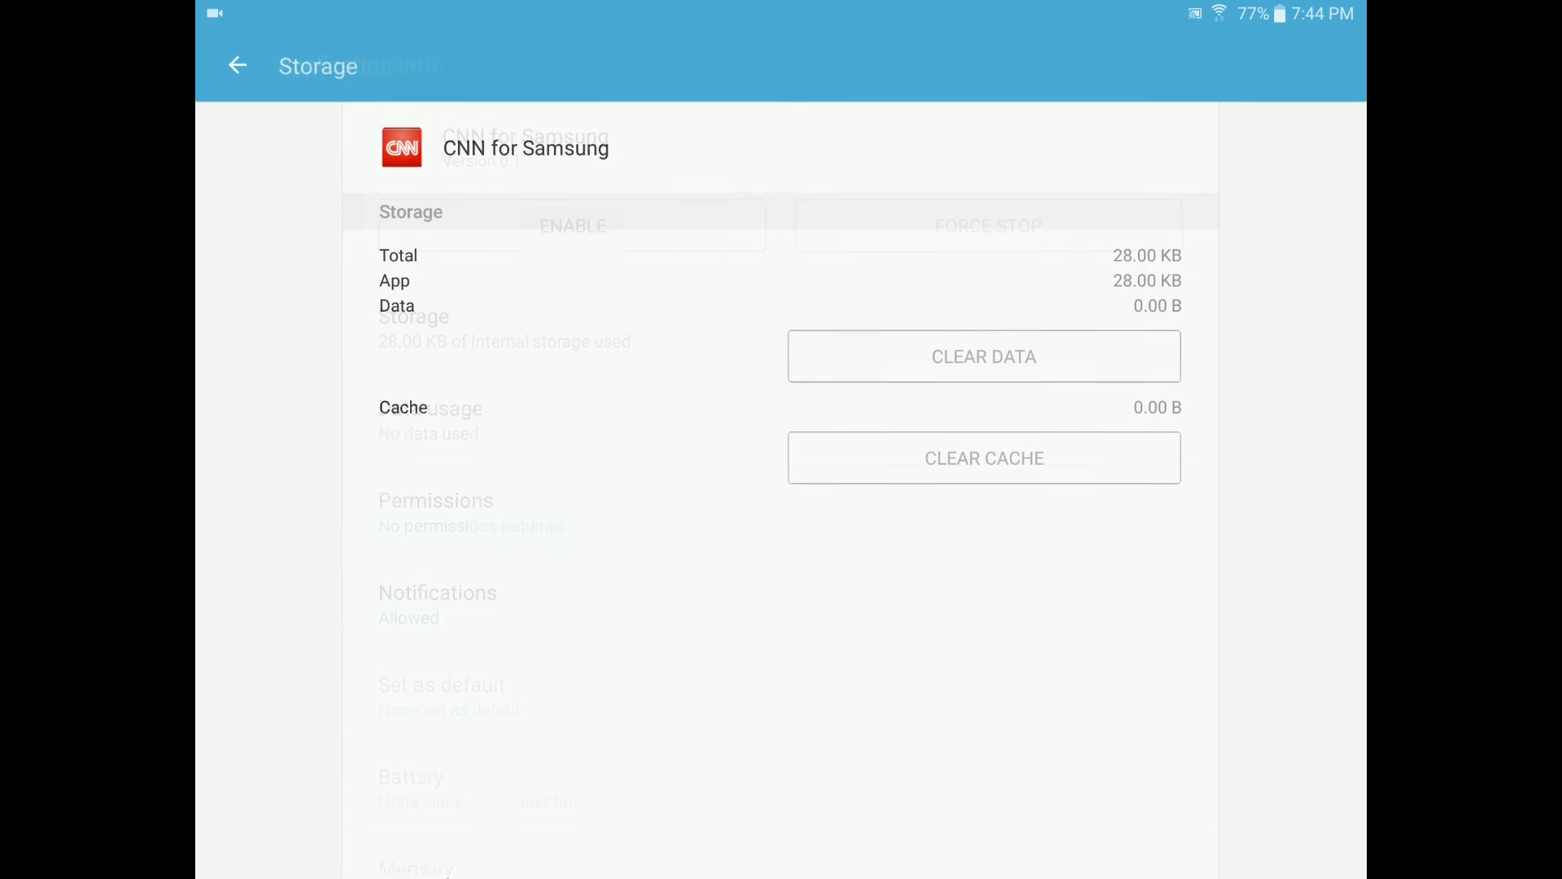
left_click(237, 66)
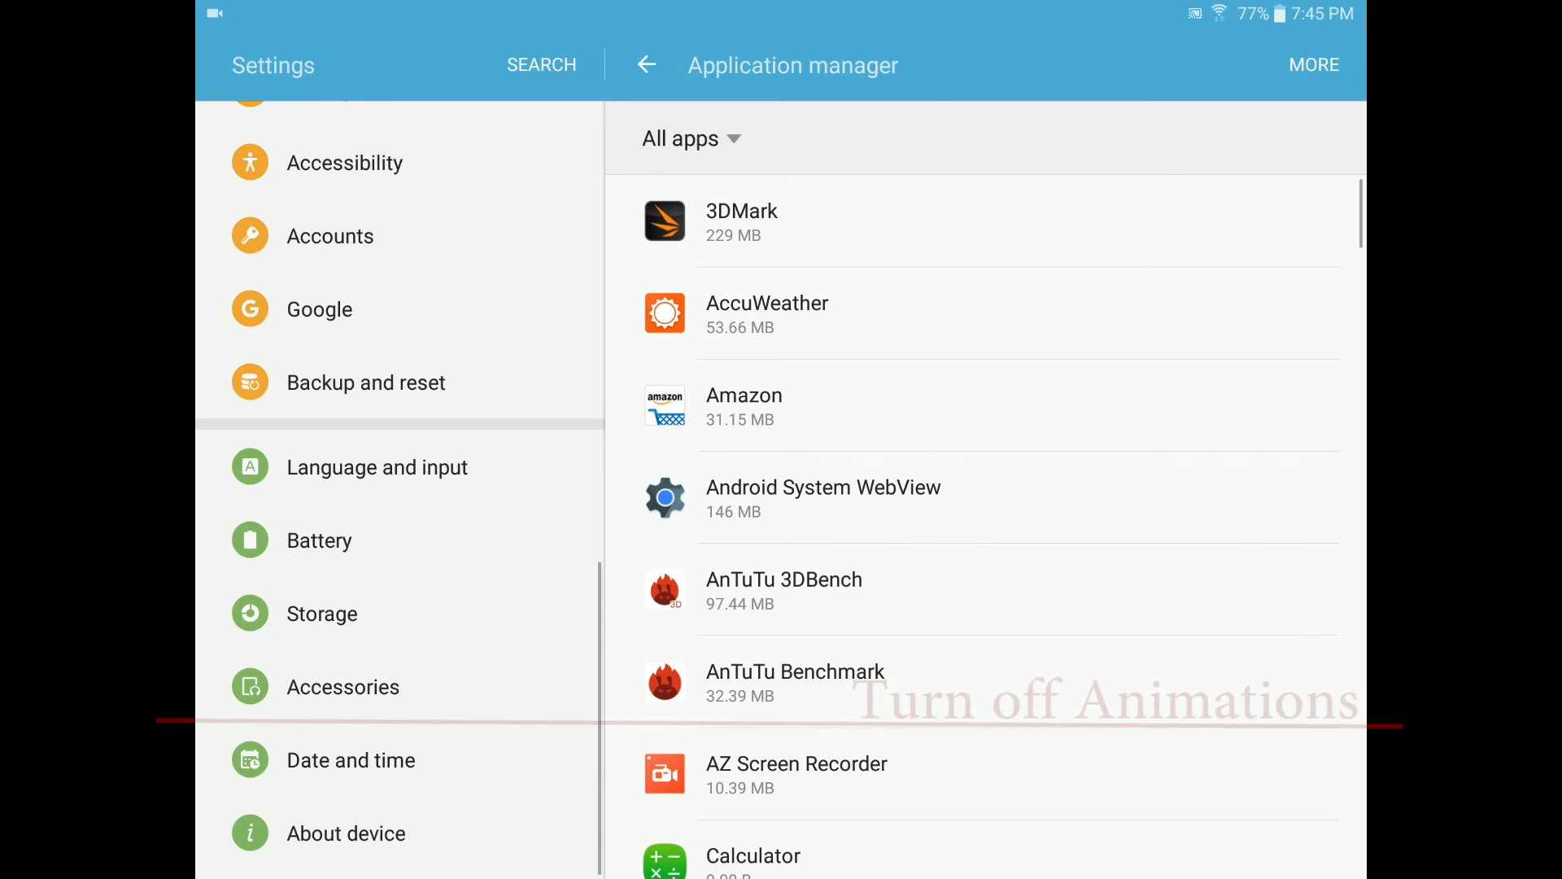
Tap Build number in About device until Developer options unlock, then open them
left_click(345, 833)
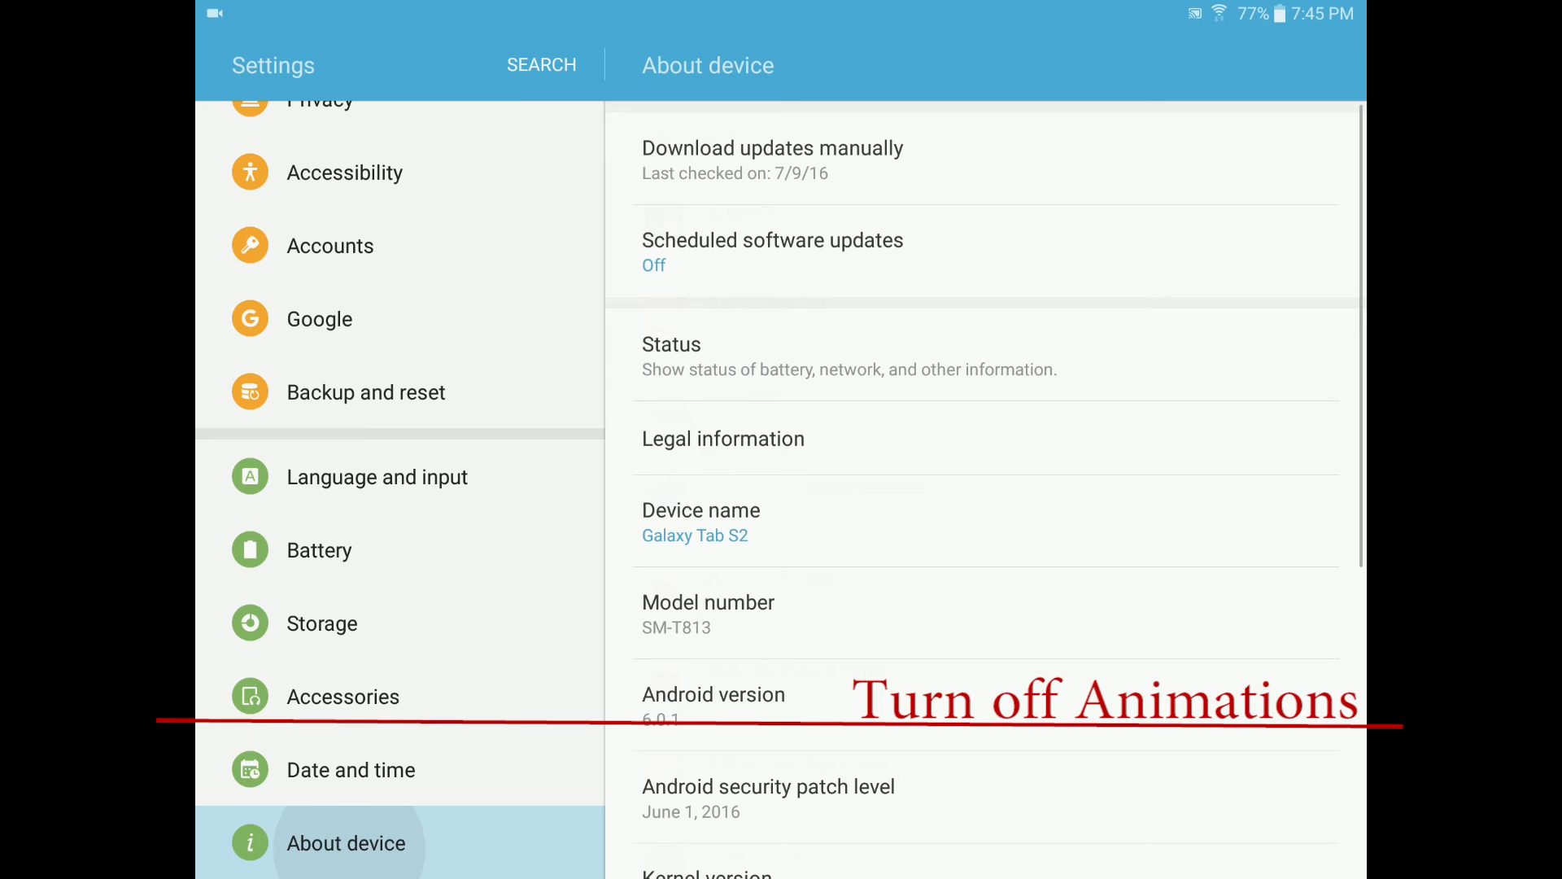
scroll("down", 3)
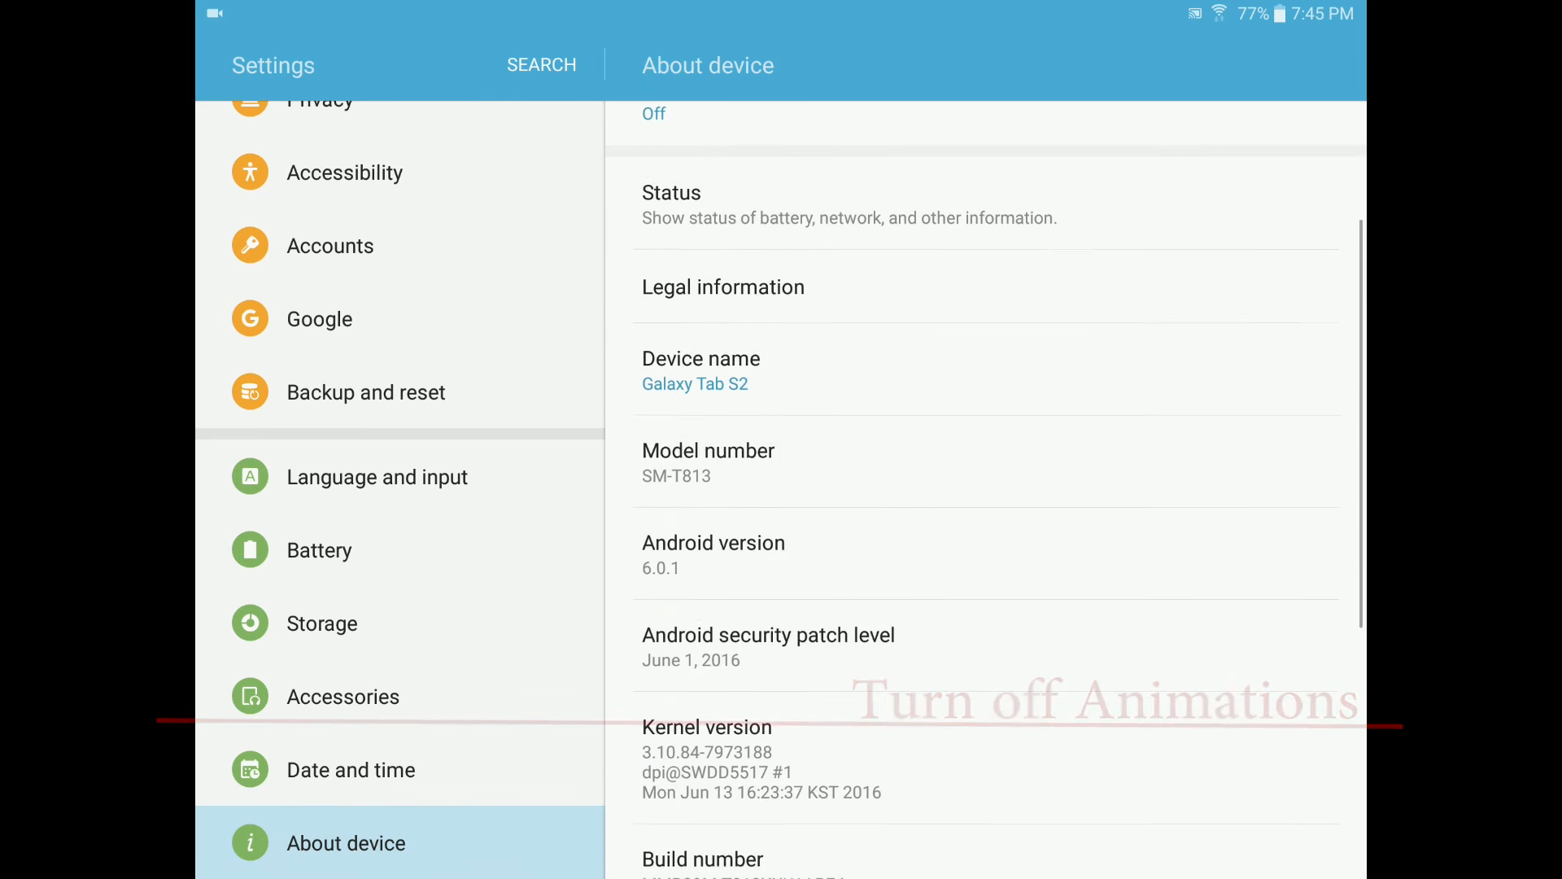
scroll("down", 3)
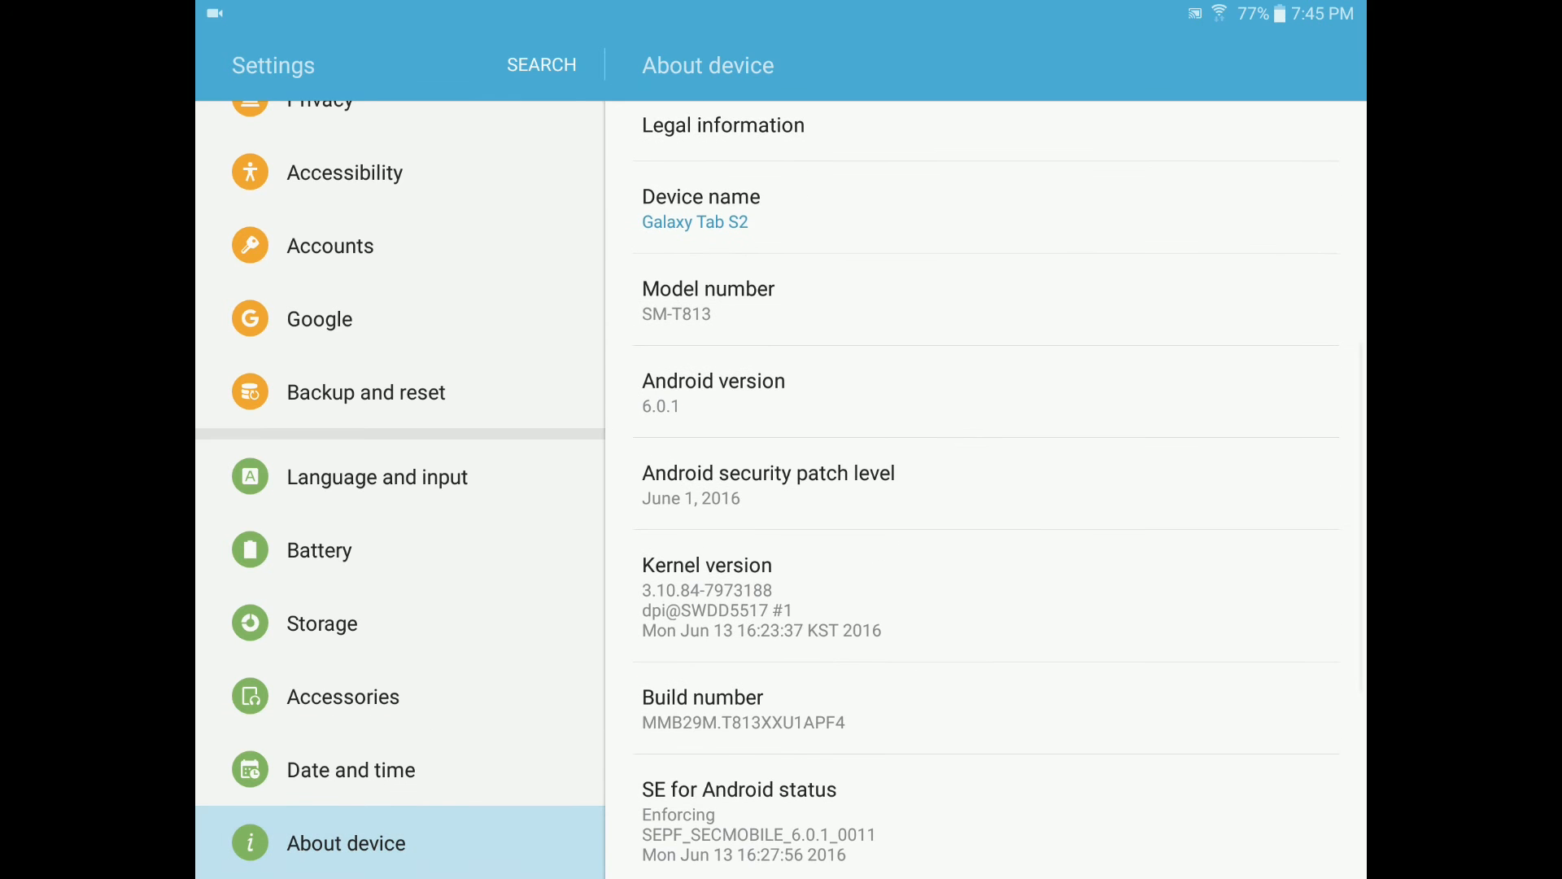
left_click(743, 710)
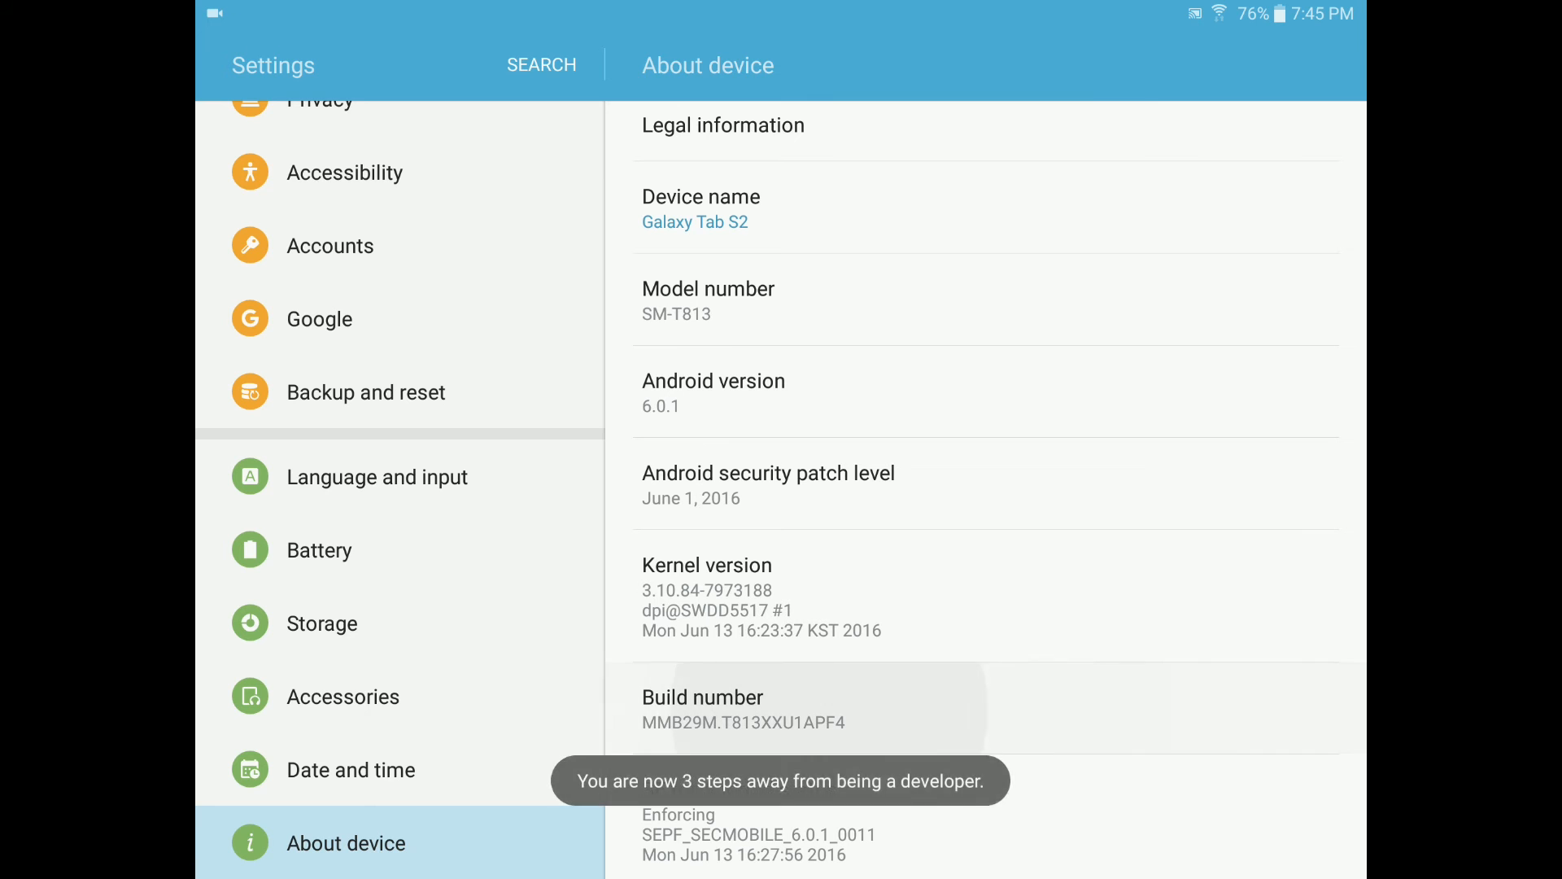
left_click(742, 709)
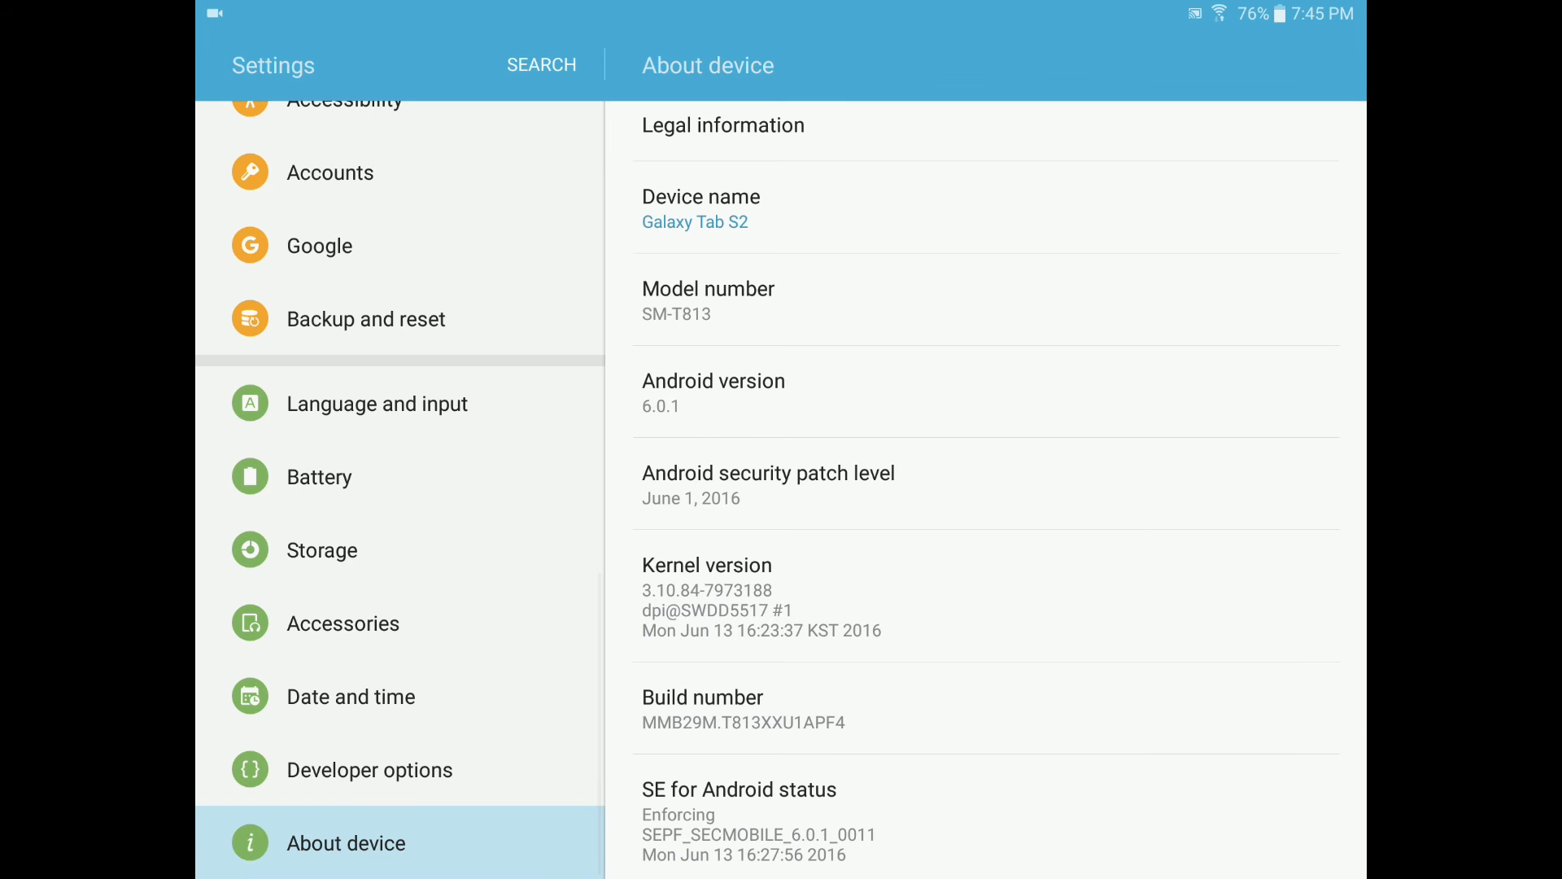
left_click(369, 769)
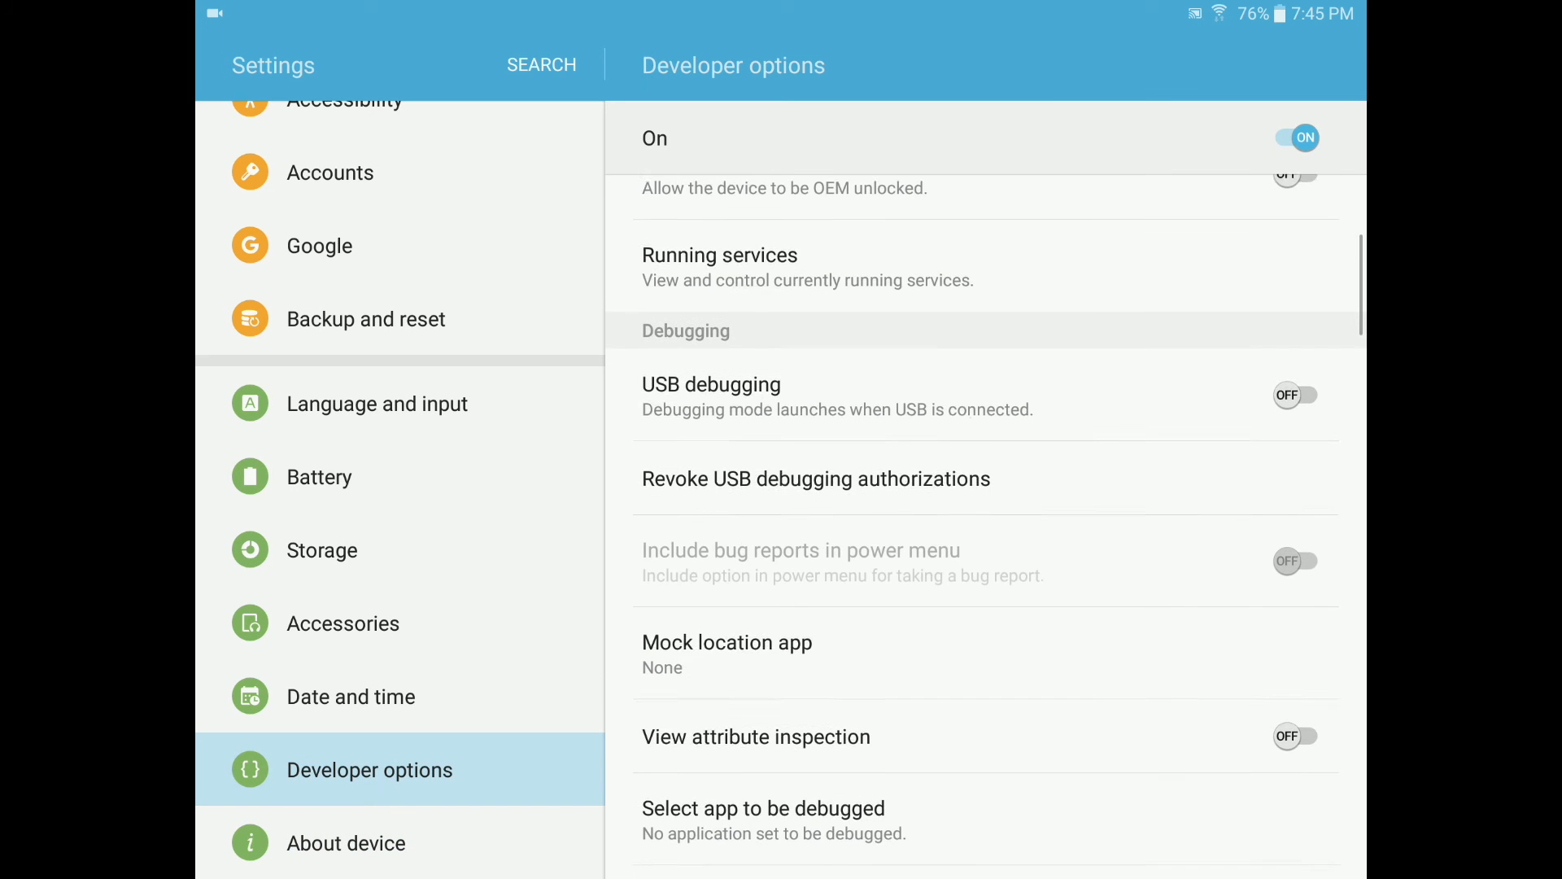
Enable Show touches in Developer options
scroll("down", 3)
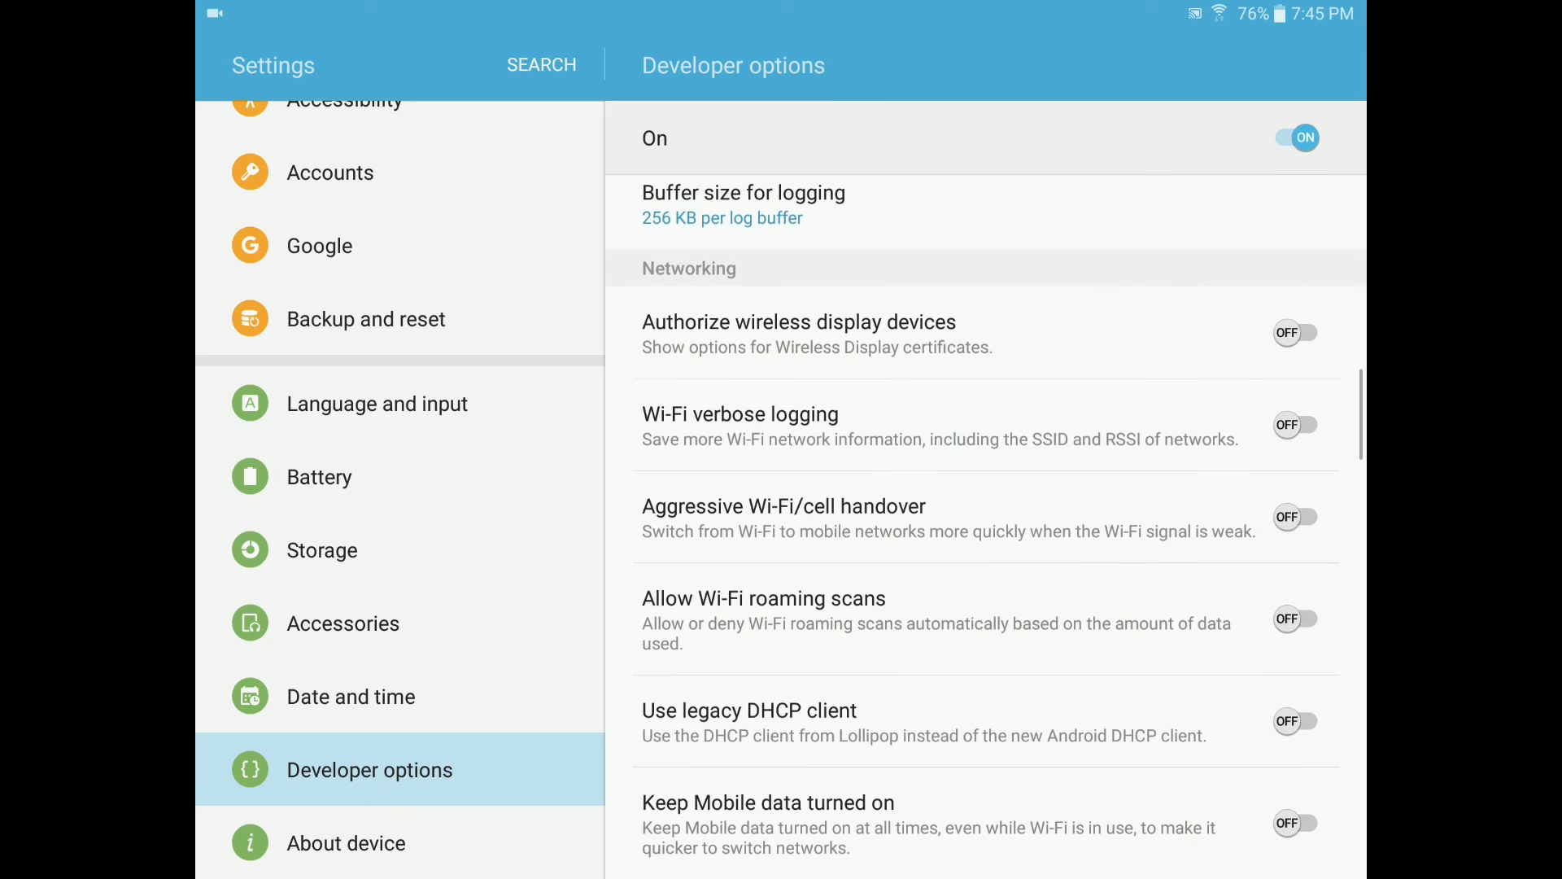
scroll("down", 3)
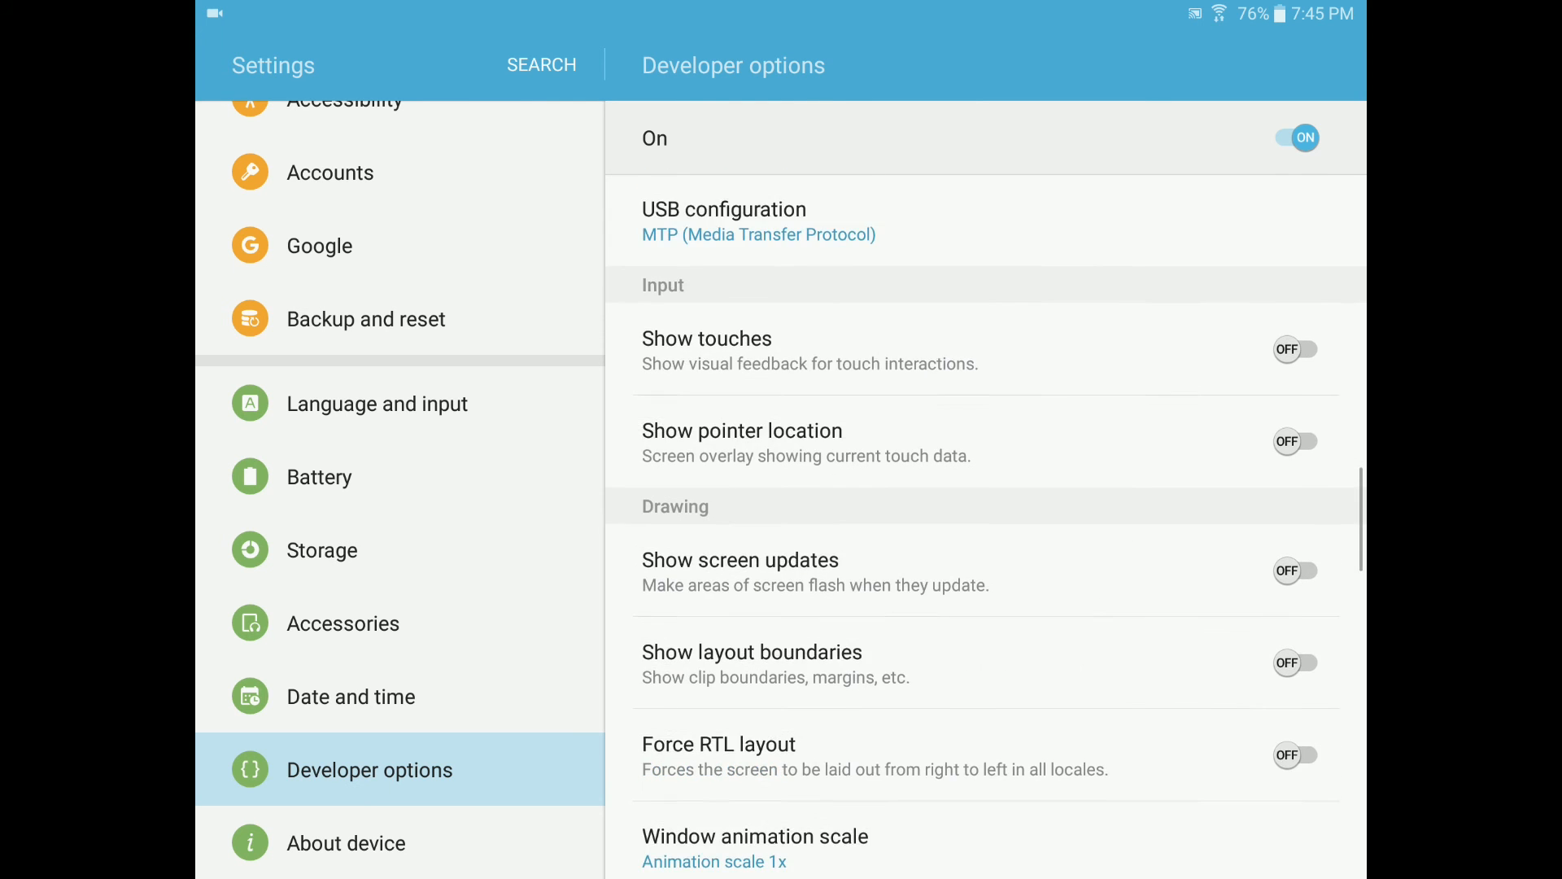
left_click(1294, 349)
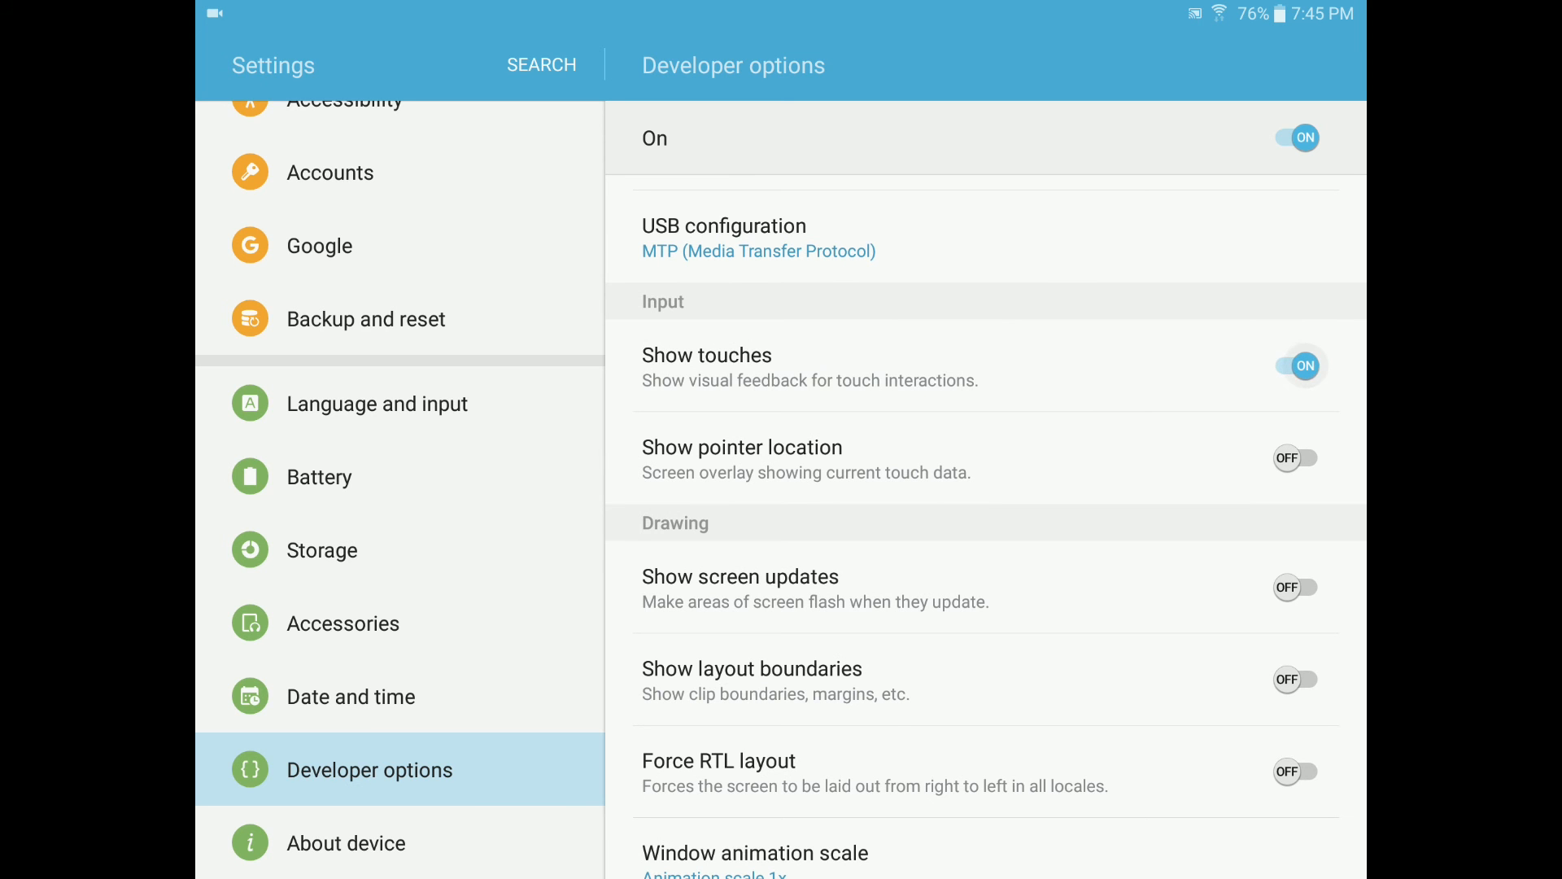
Set the animation scale options to Animation is off
scroll("down", 3)
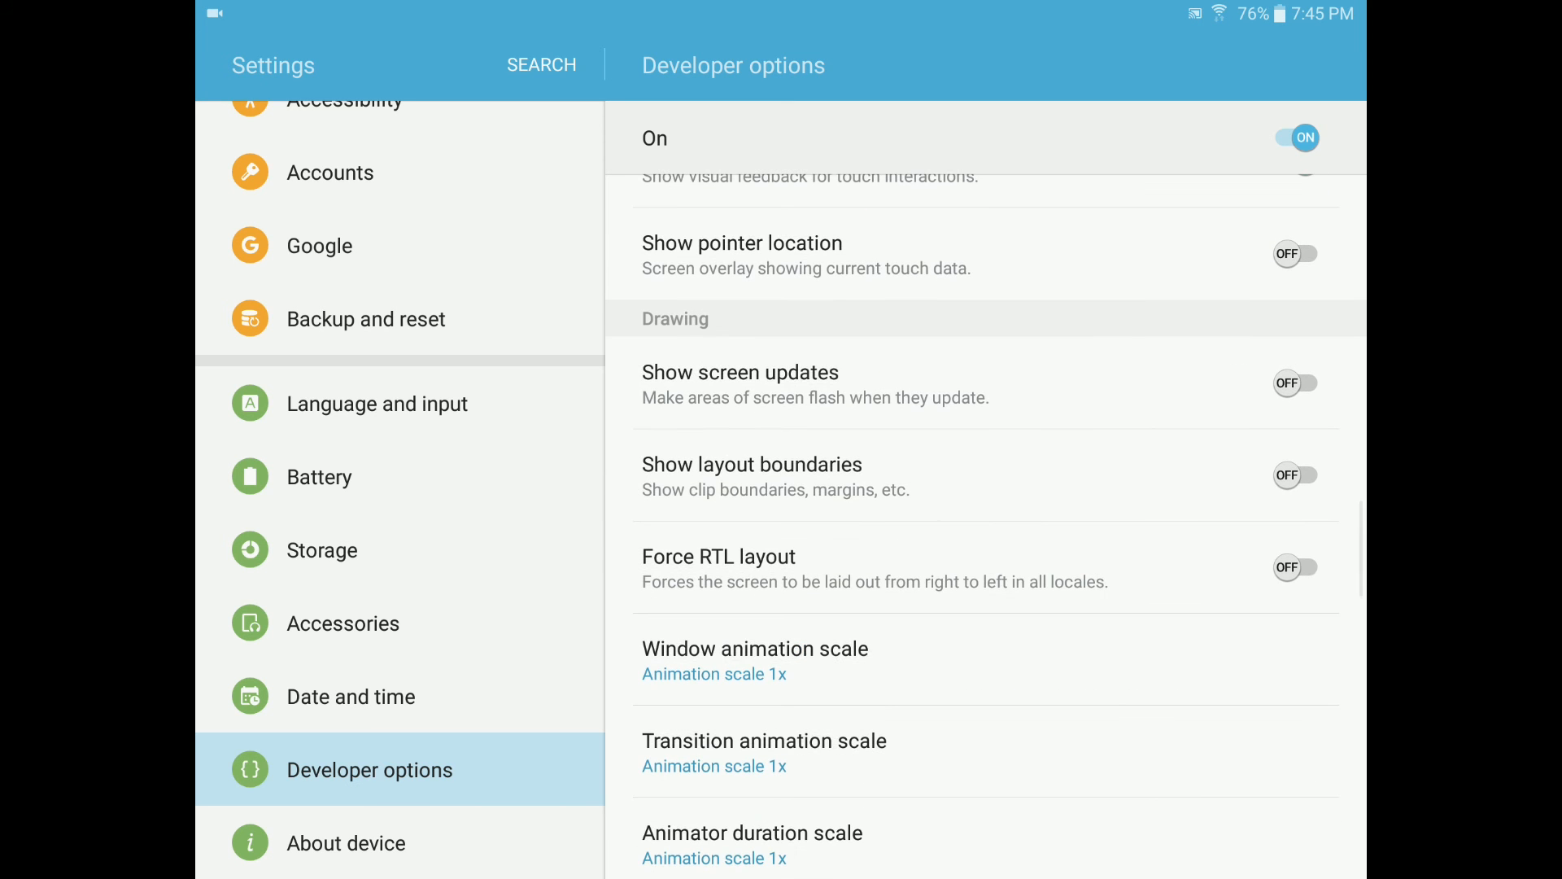
scroll("down", 3)
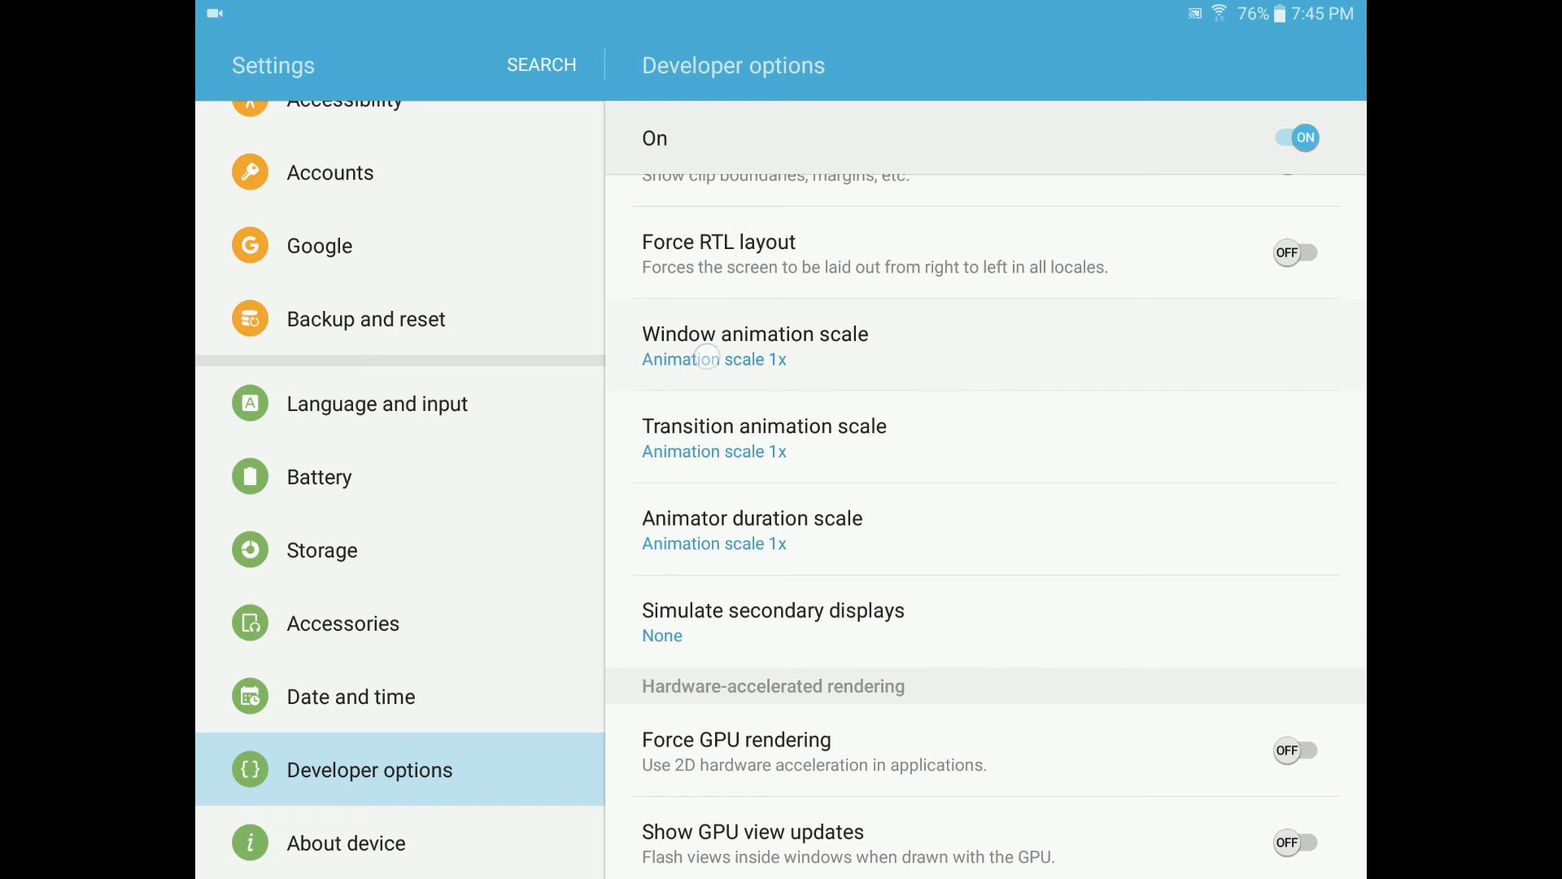
left_click(754, 346)
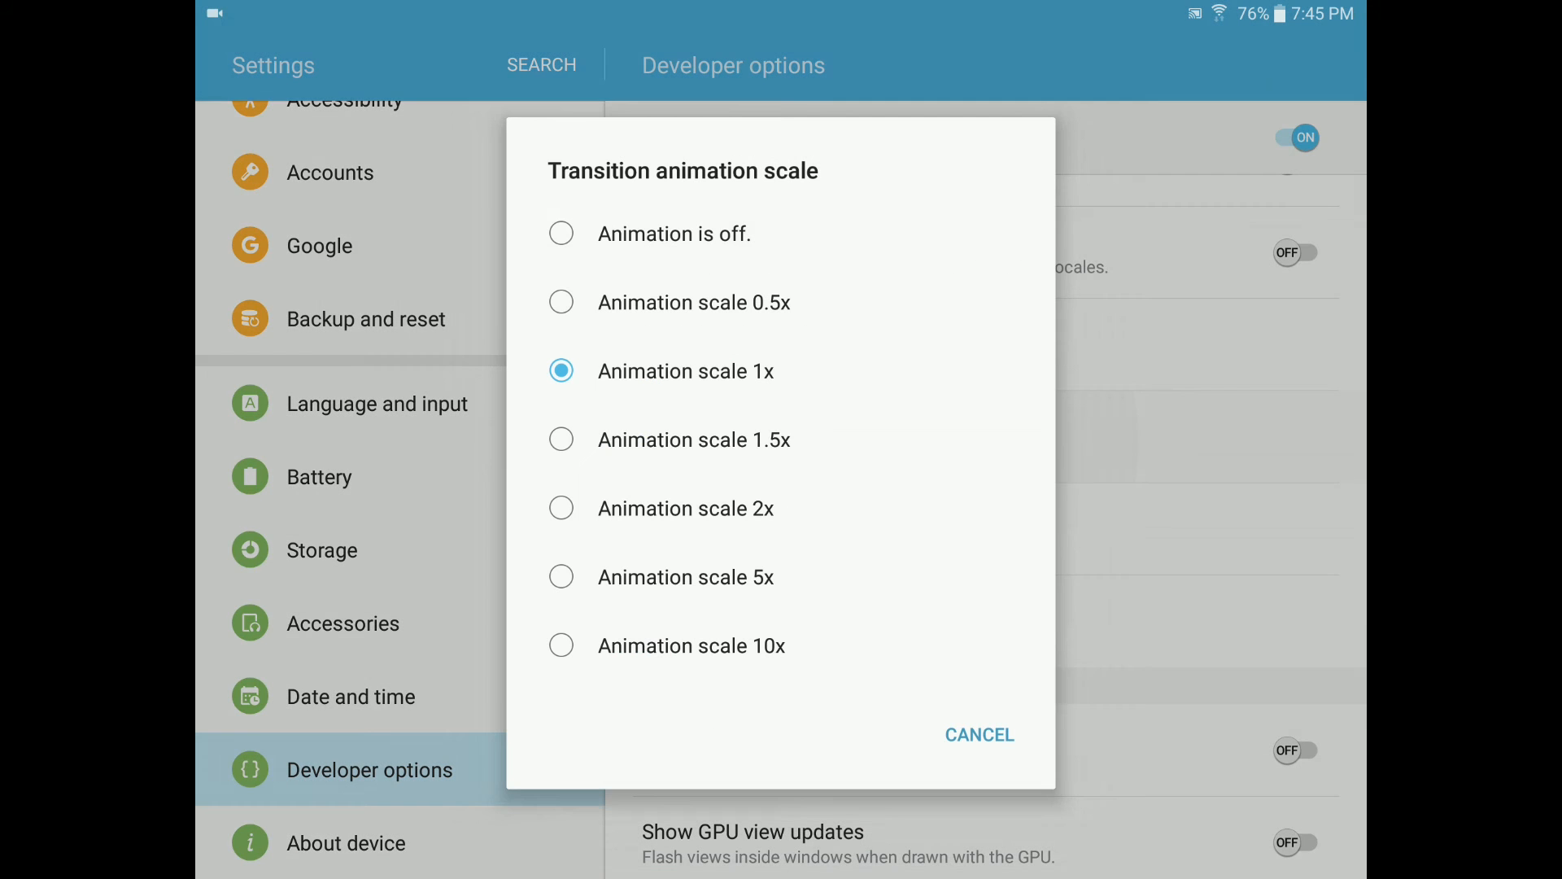
left_click(674, 234)
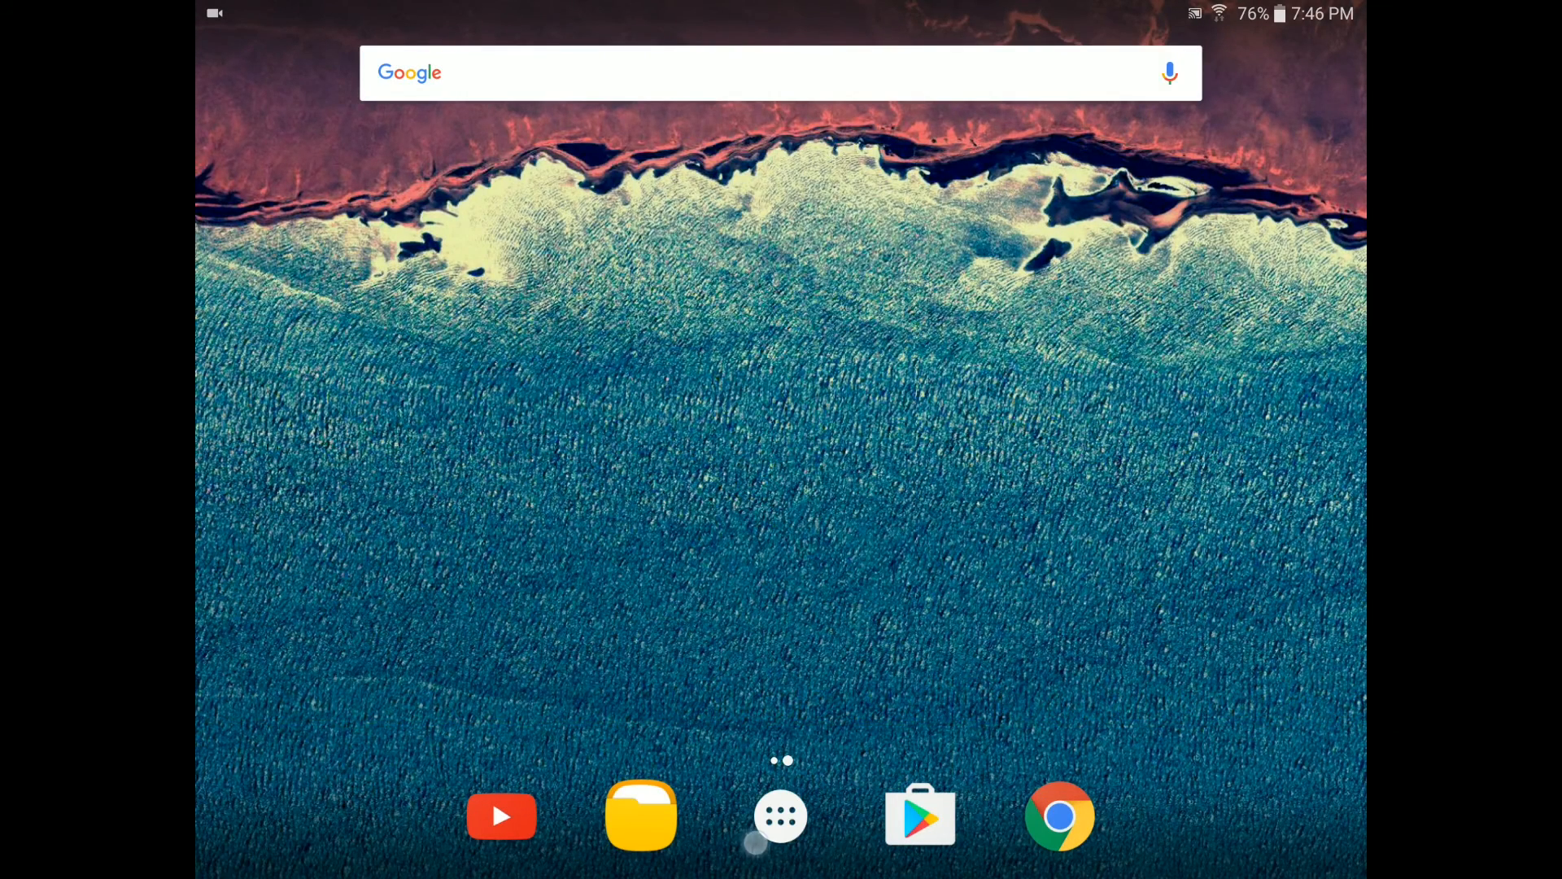
Search Play Store for "google now" and open Google Now Launcher
left_click(780, 816)
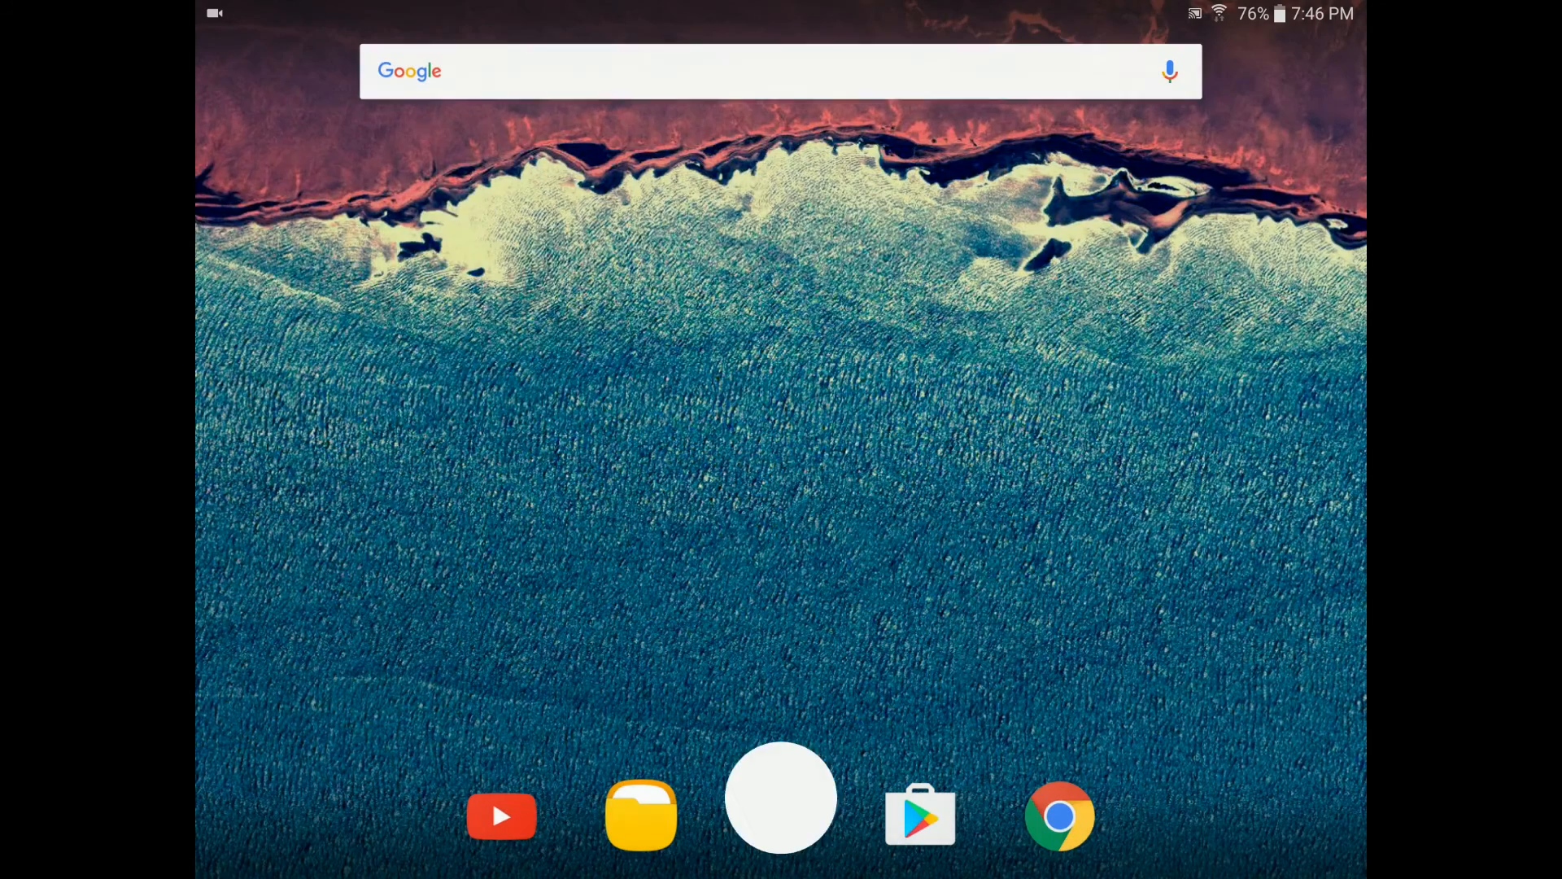
left_click(781, 797)
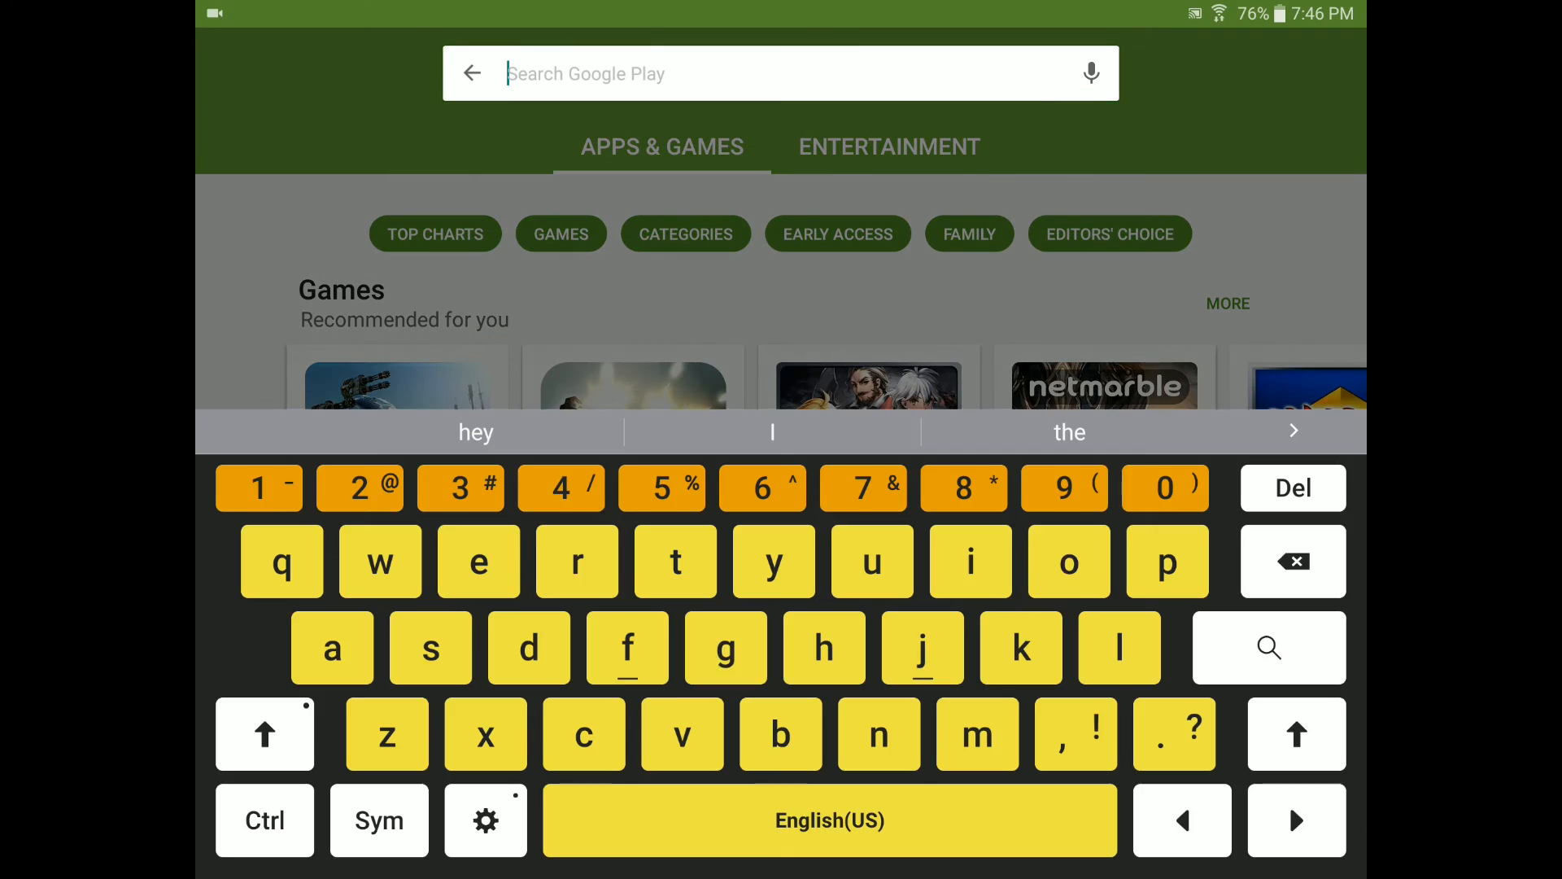
type("goog")
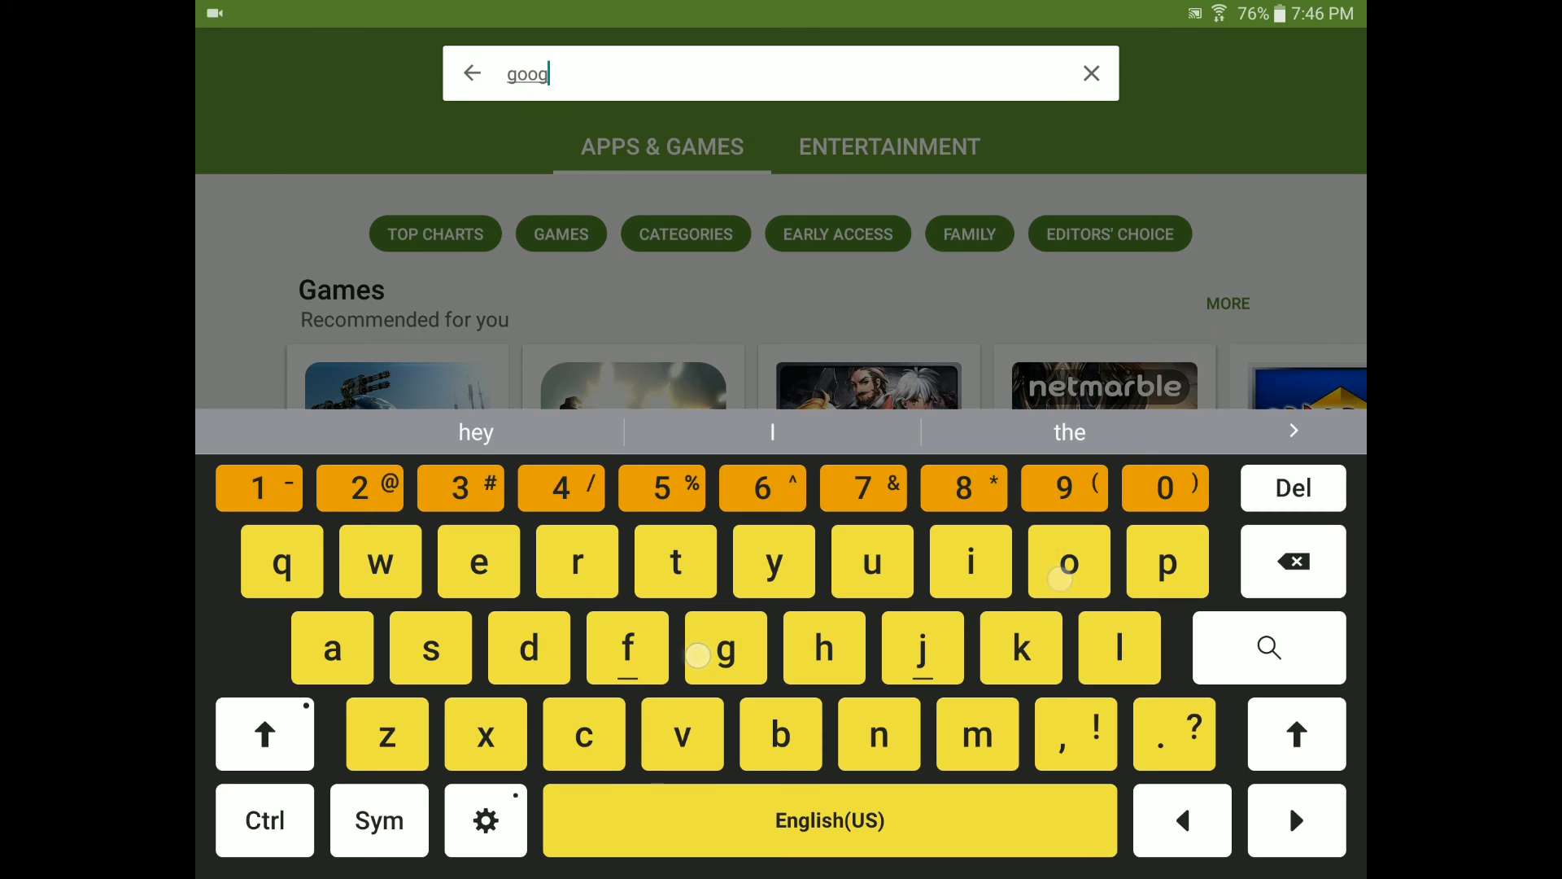
type("le")
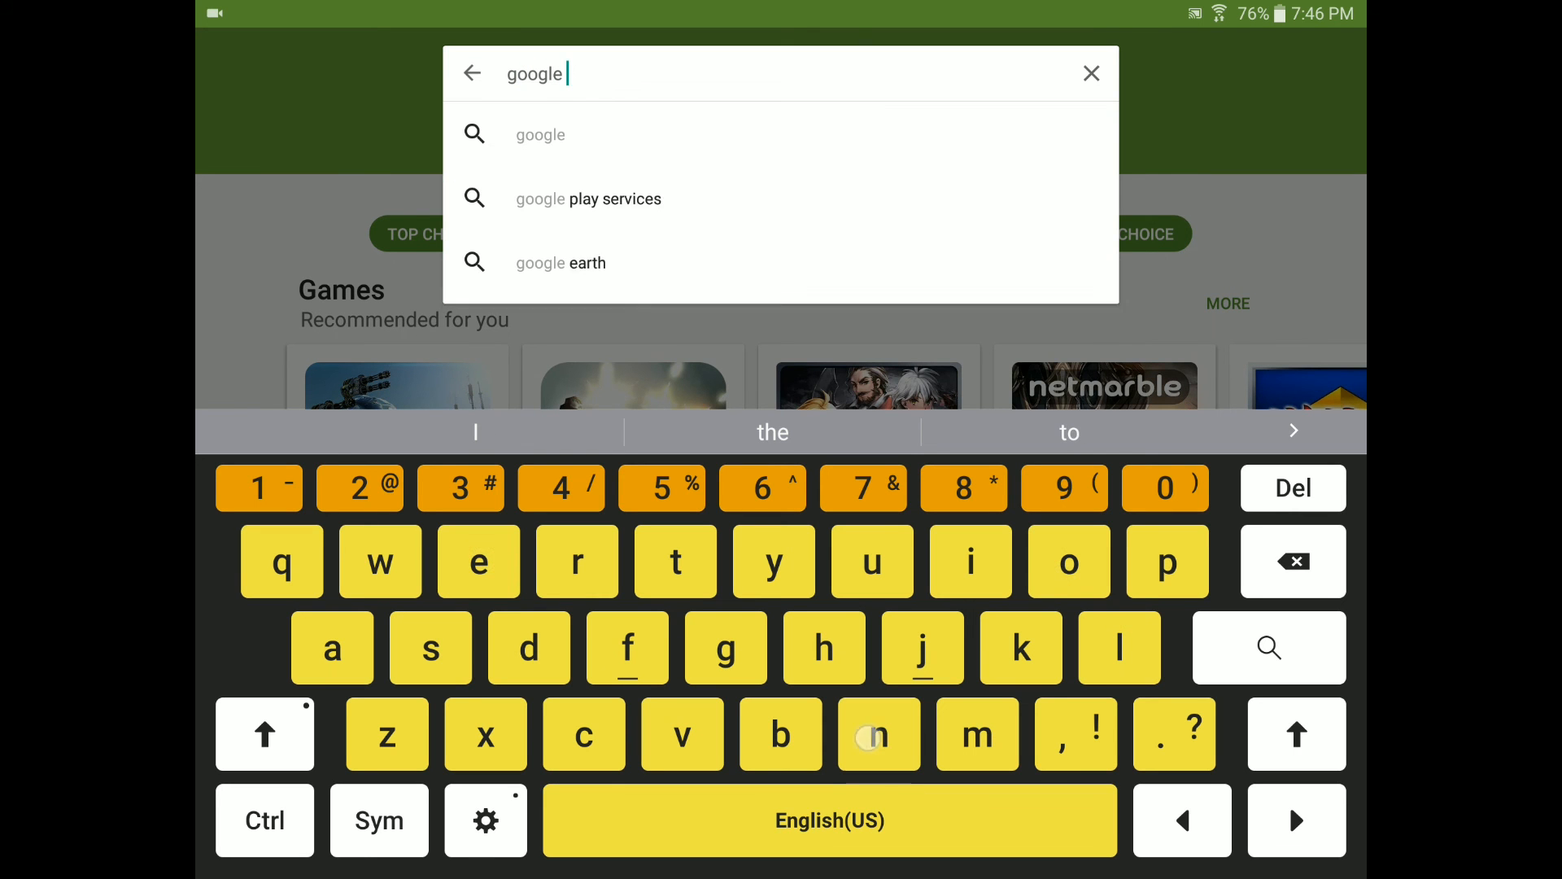
type("now")
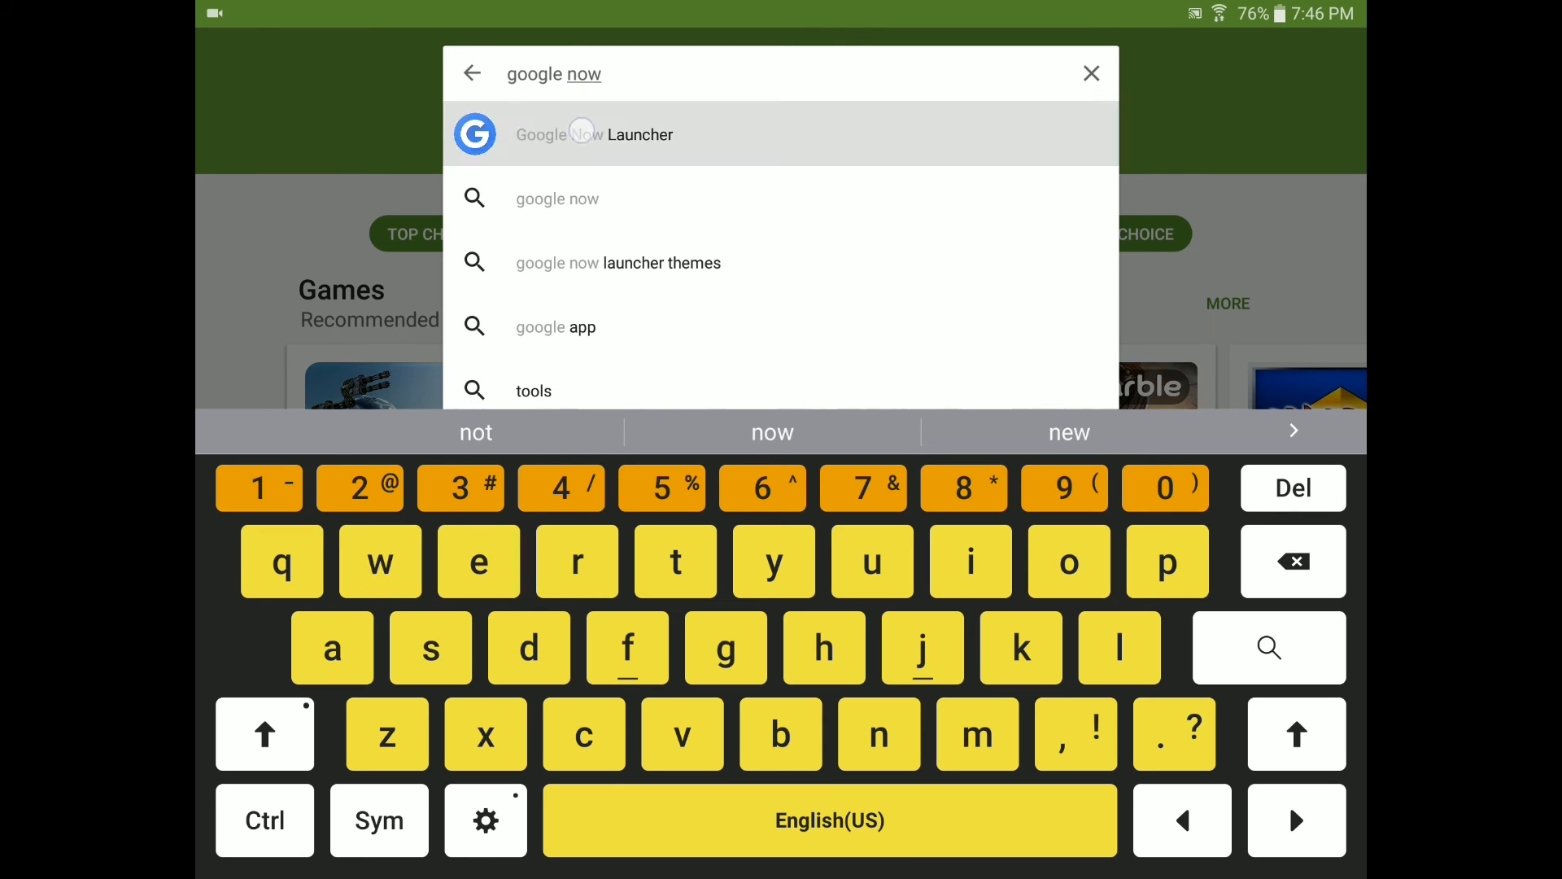
left_click(594, 134)
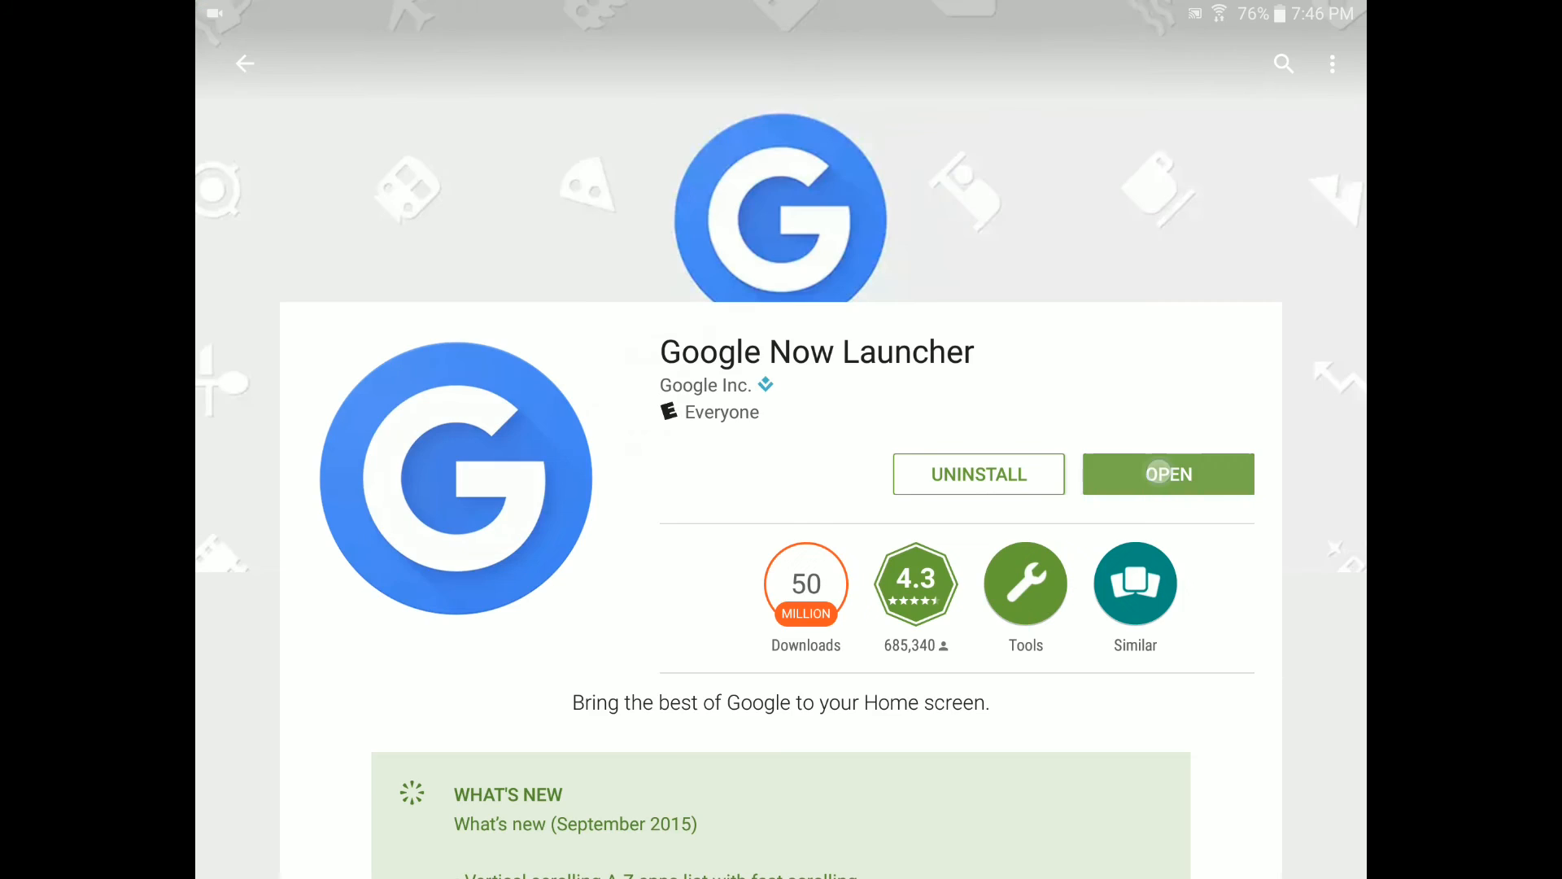
left_click(1168, 474)
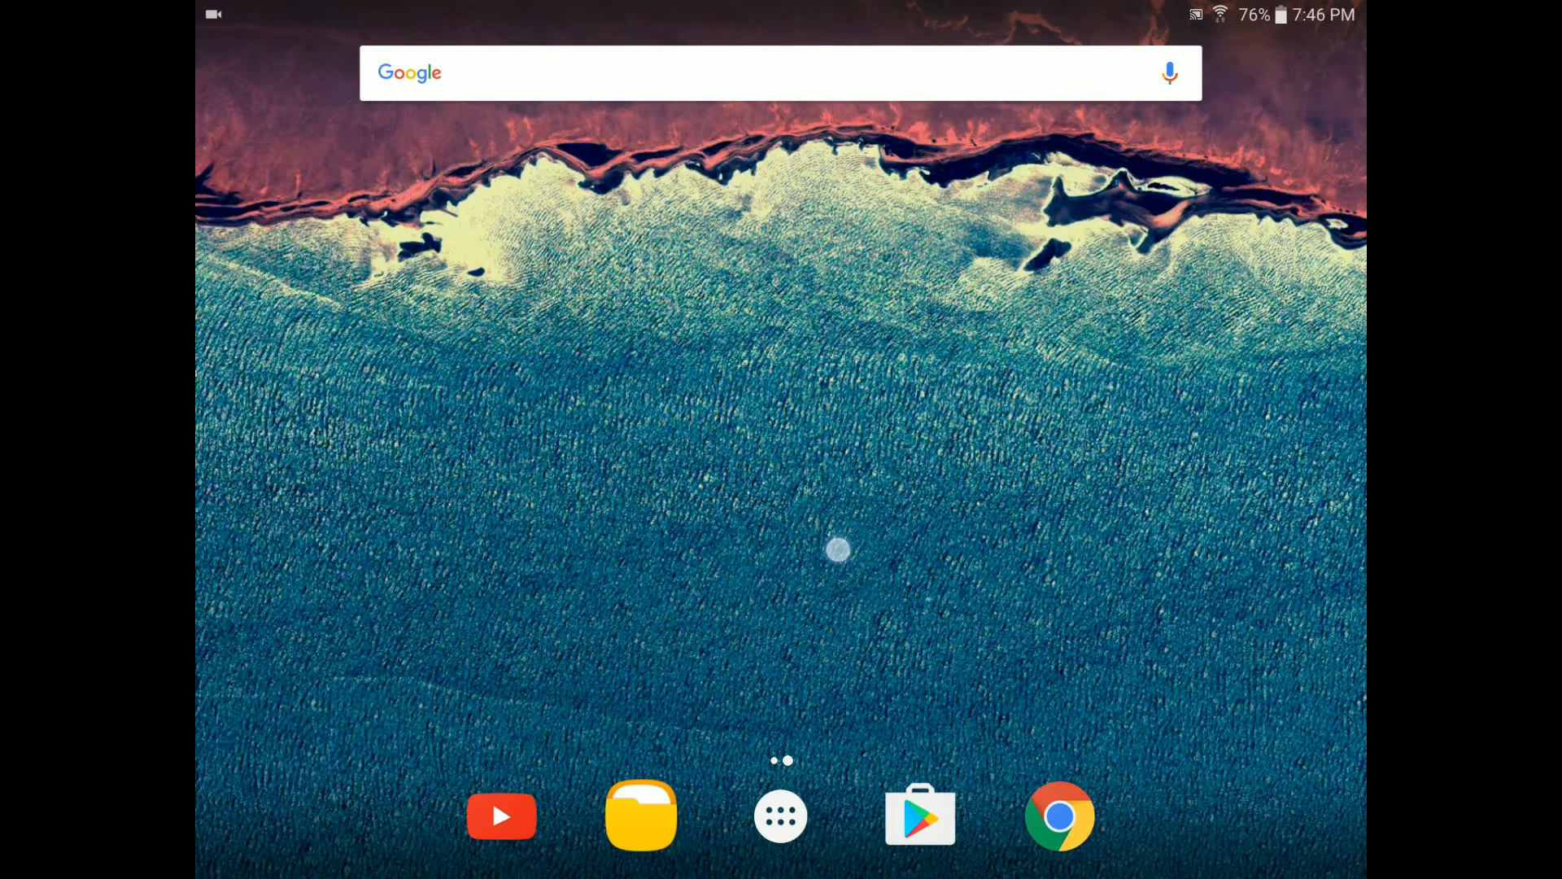